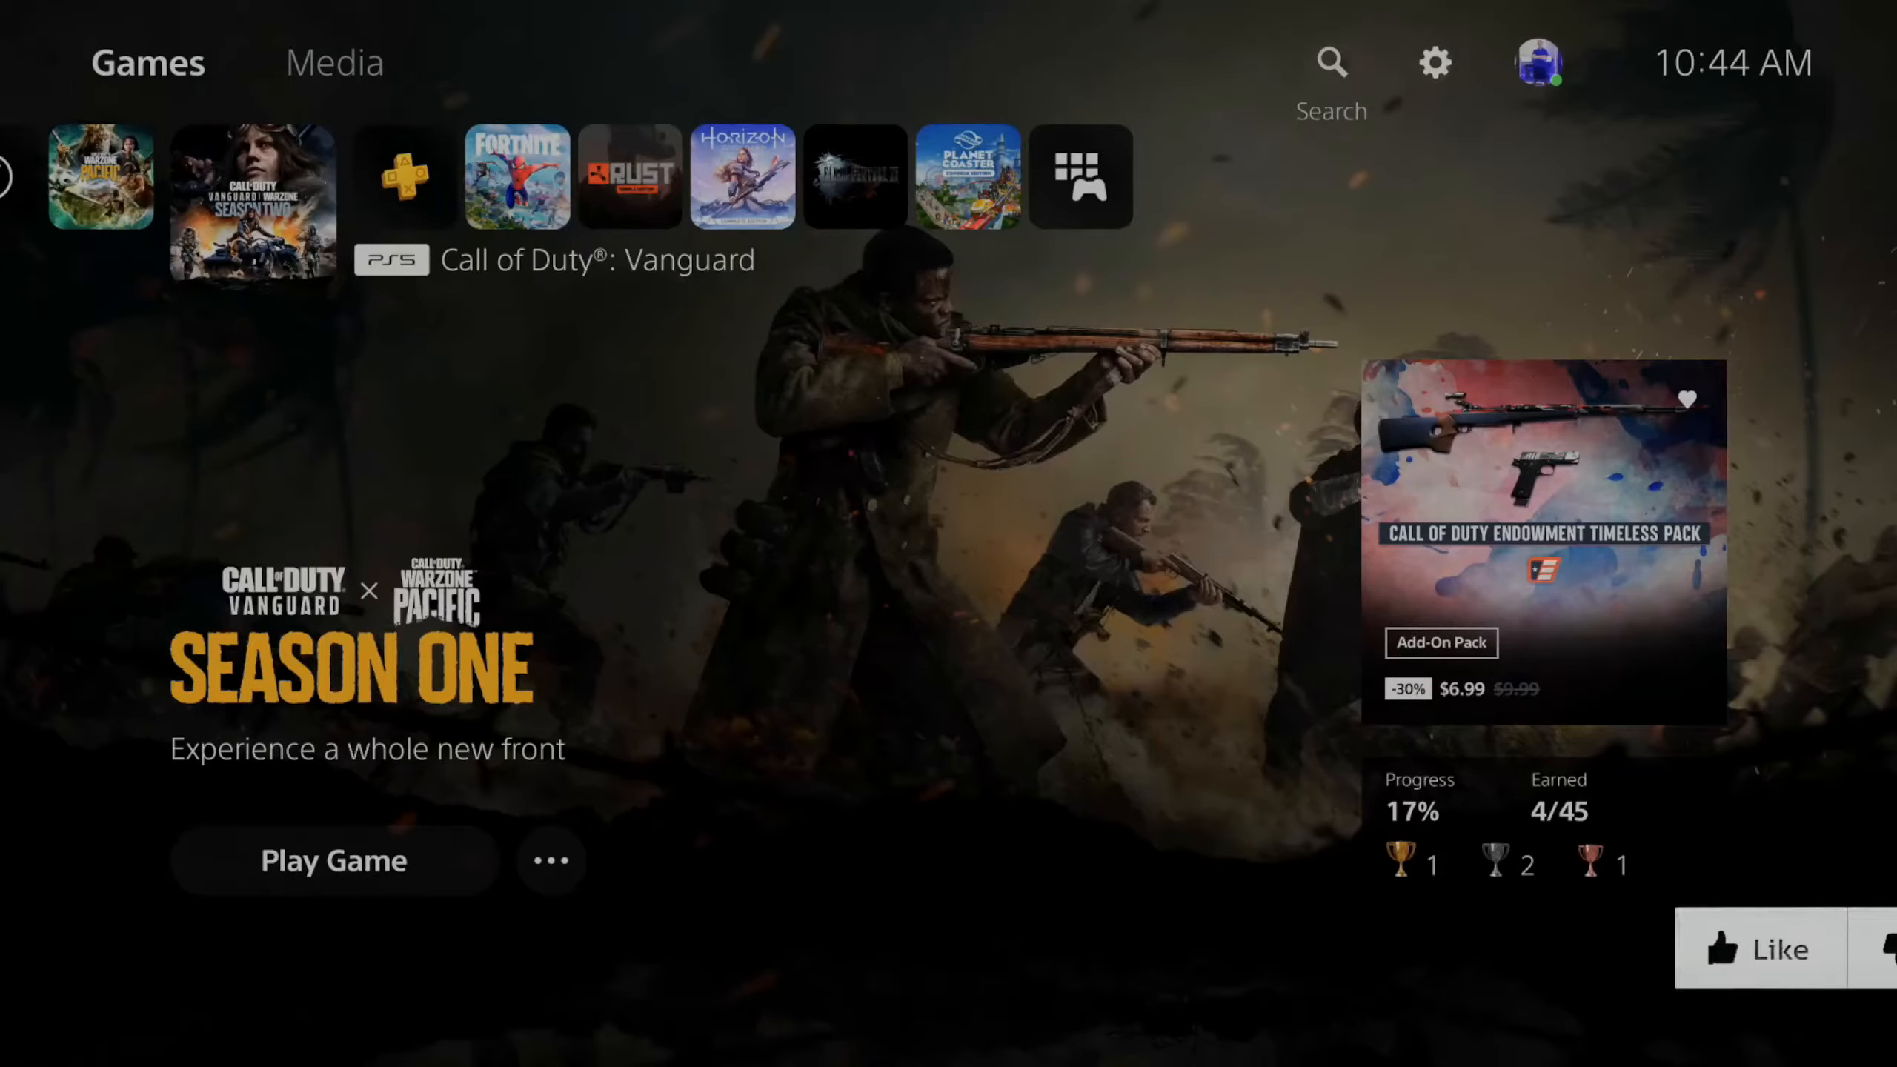
Reach the internet connection setup list under Network settings and bring up MrBeast's actions.
click(1435, 62)
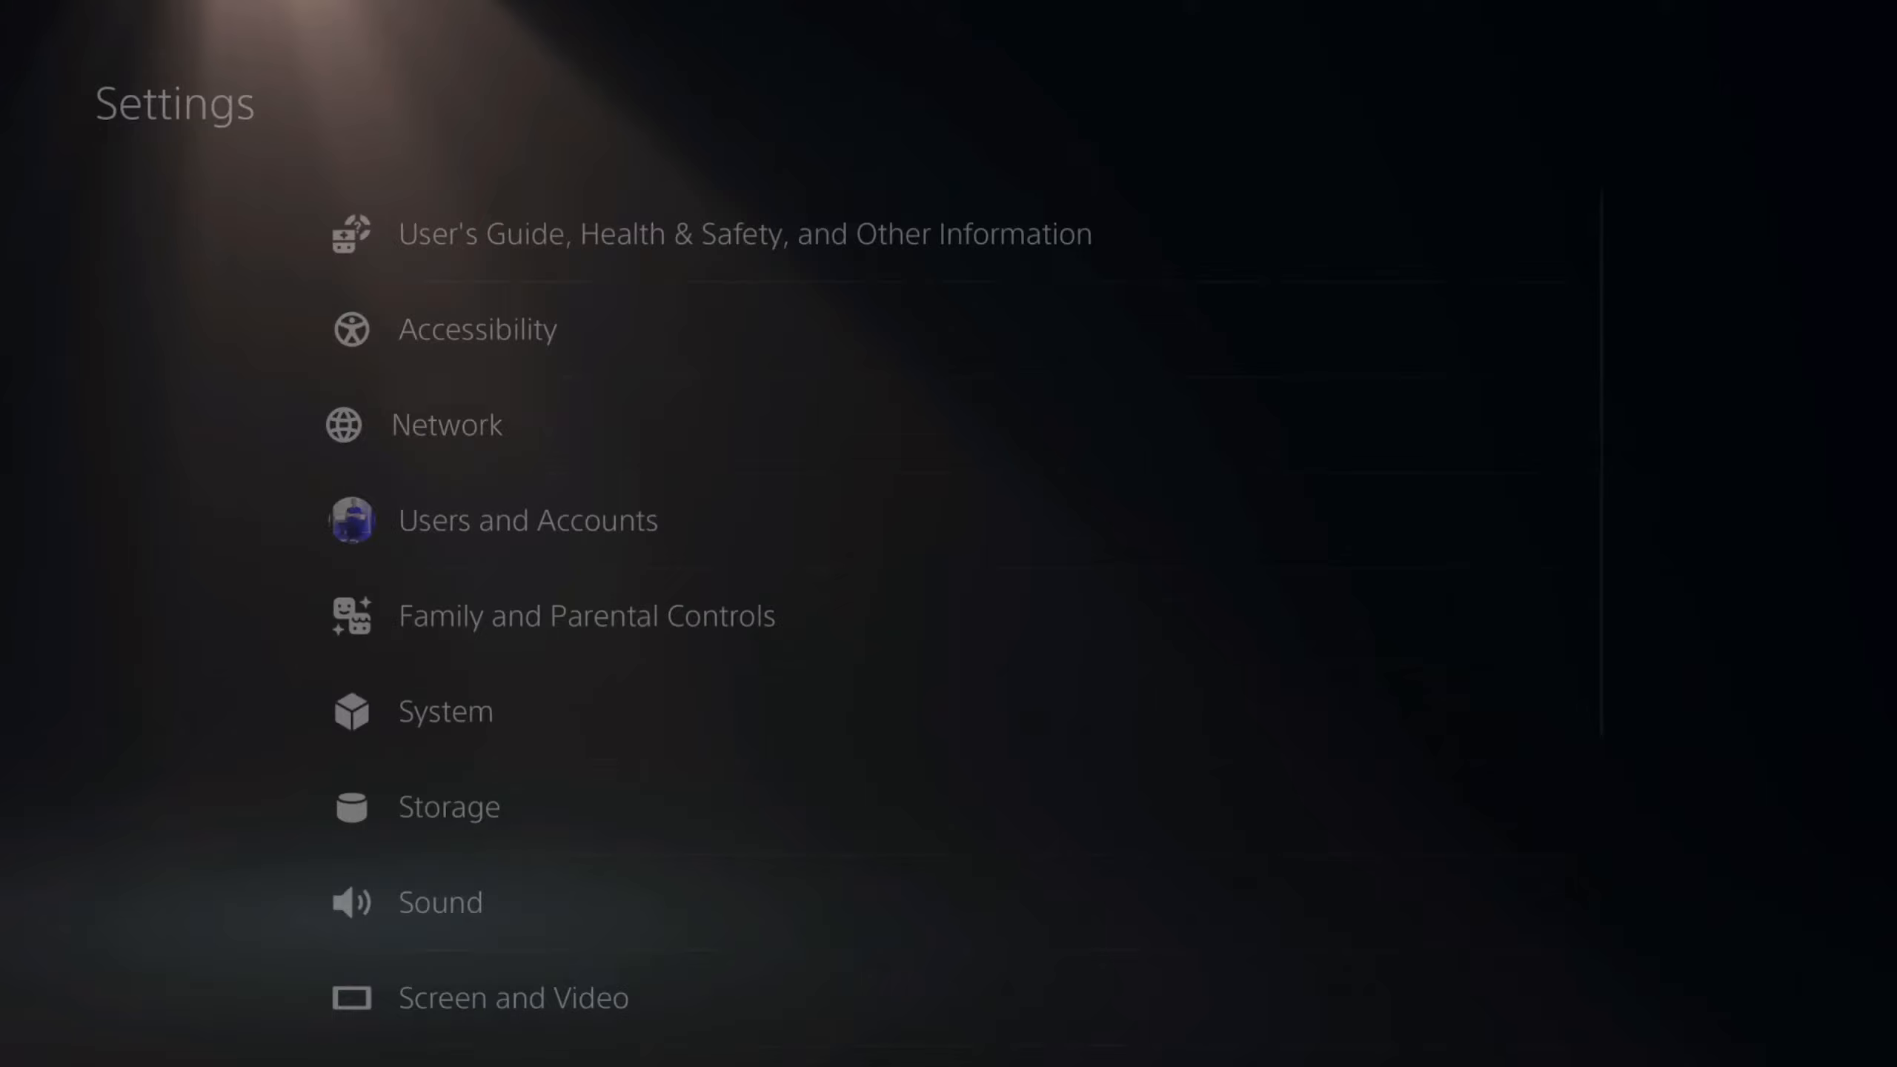
click(446, 423)
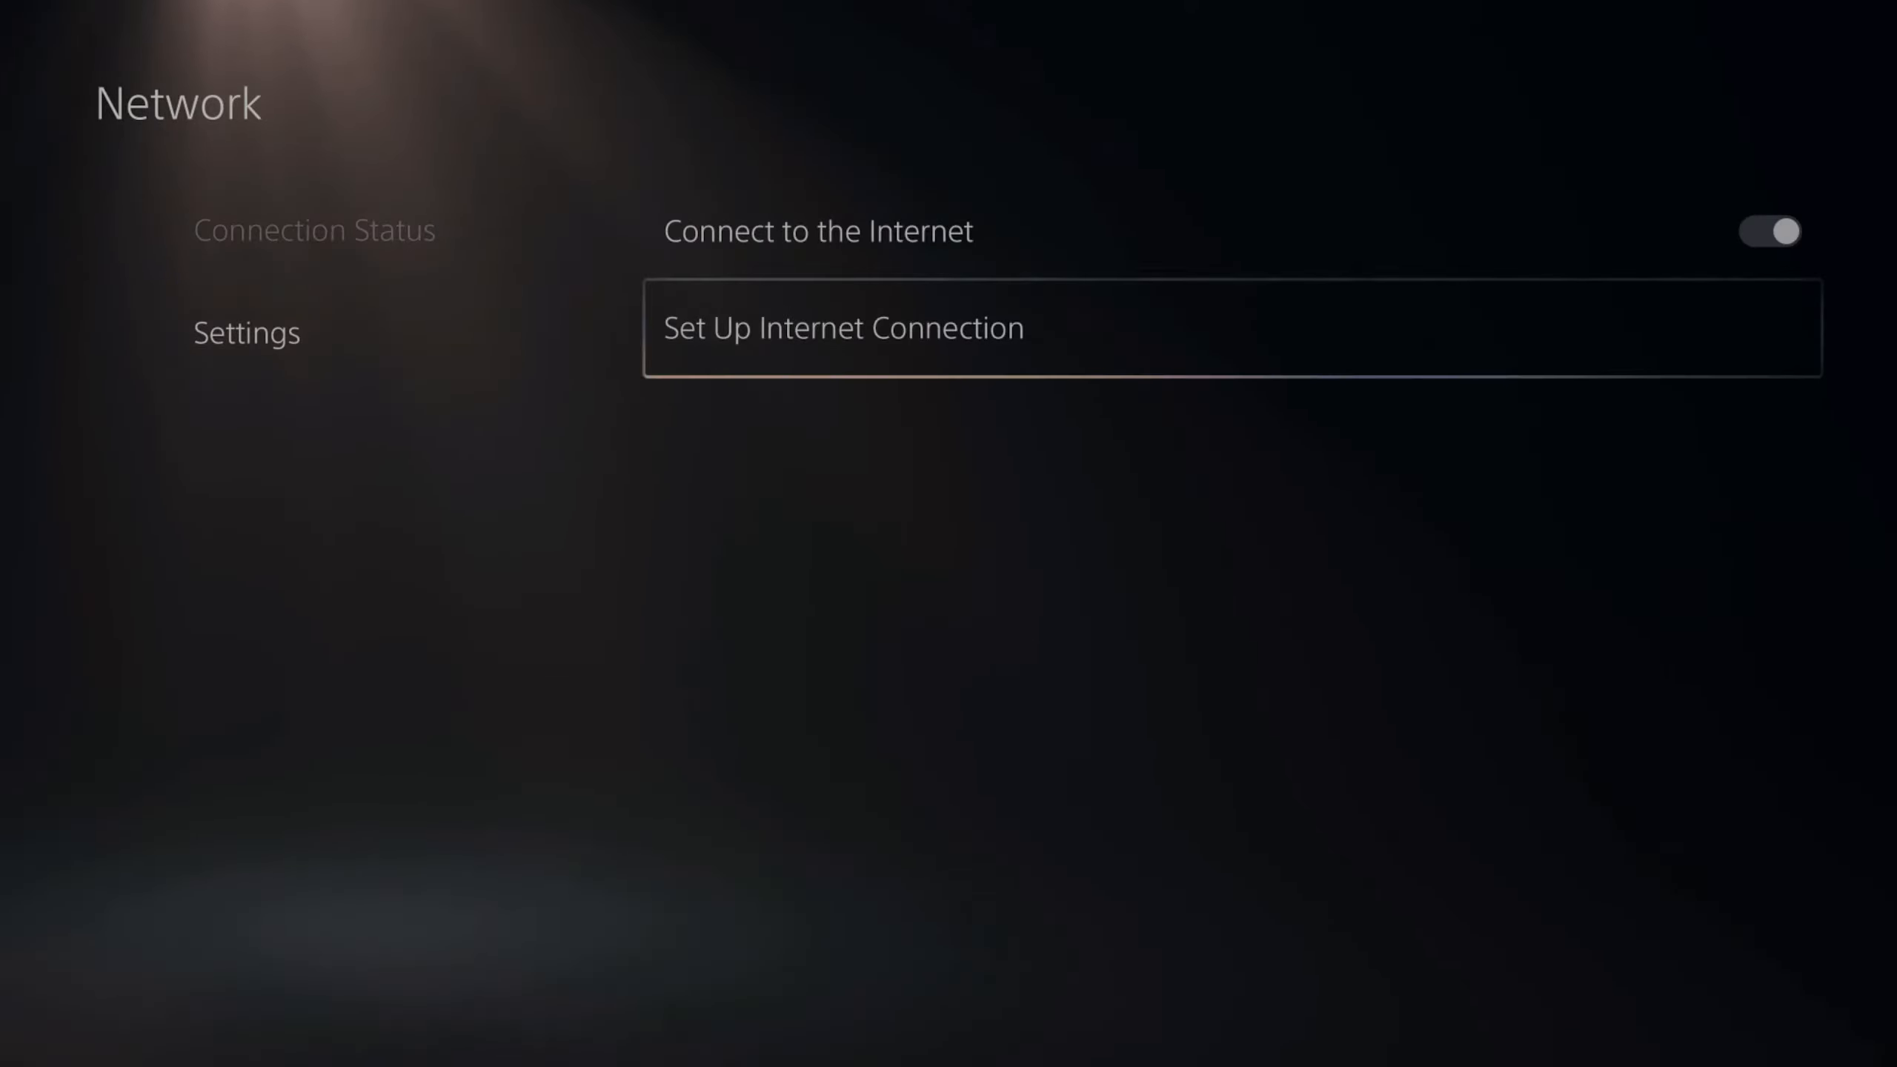
click(842, 328)
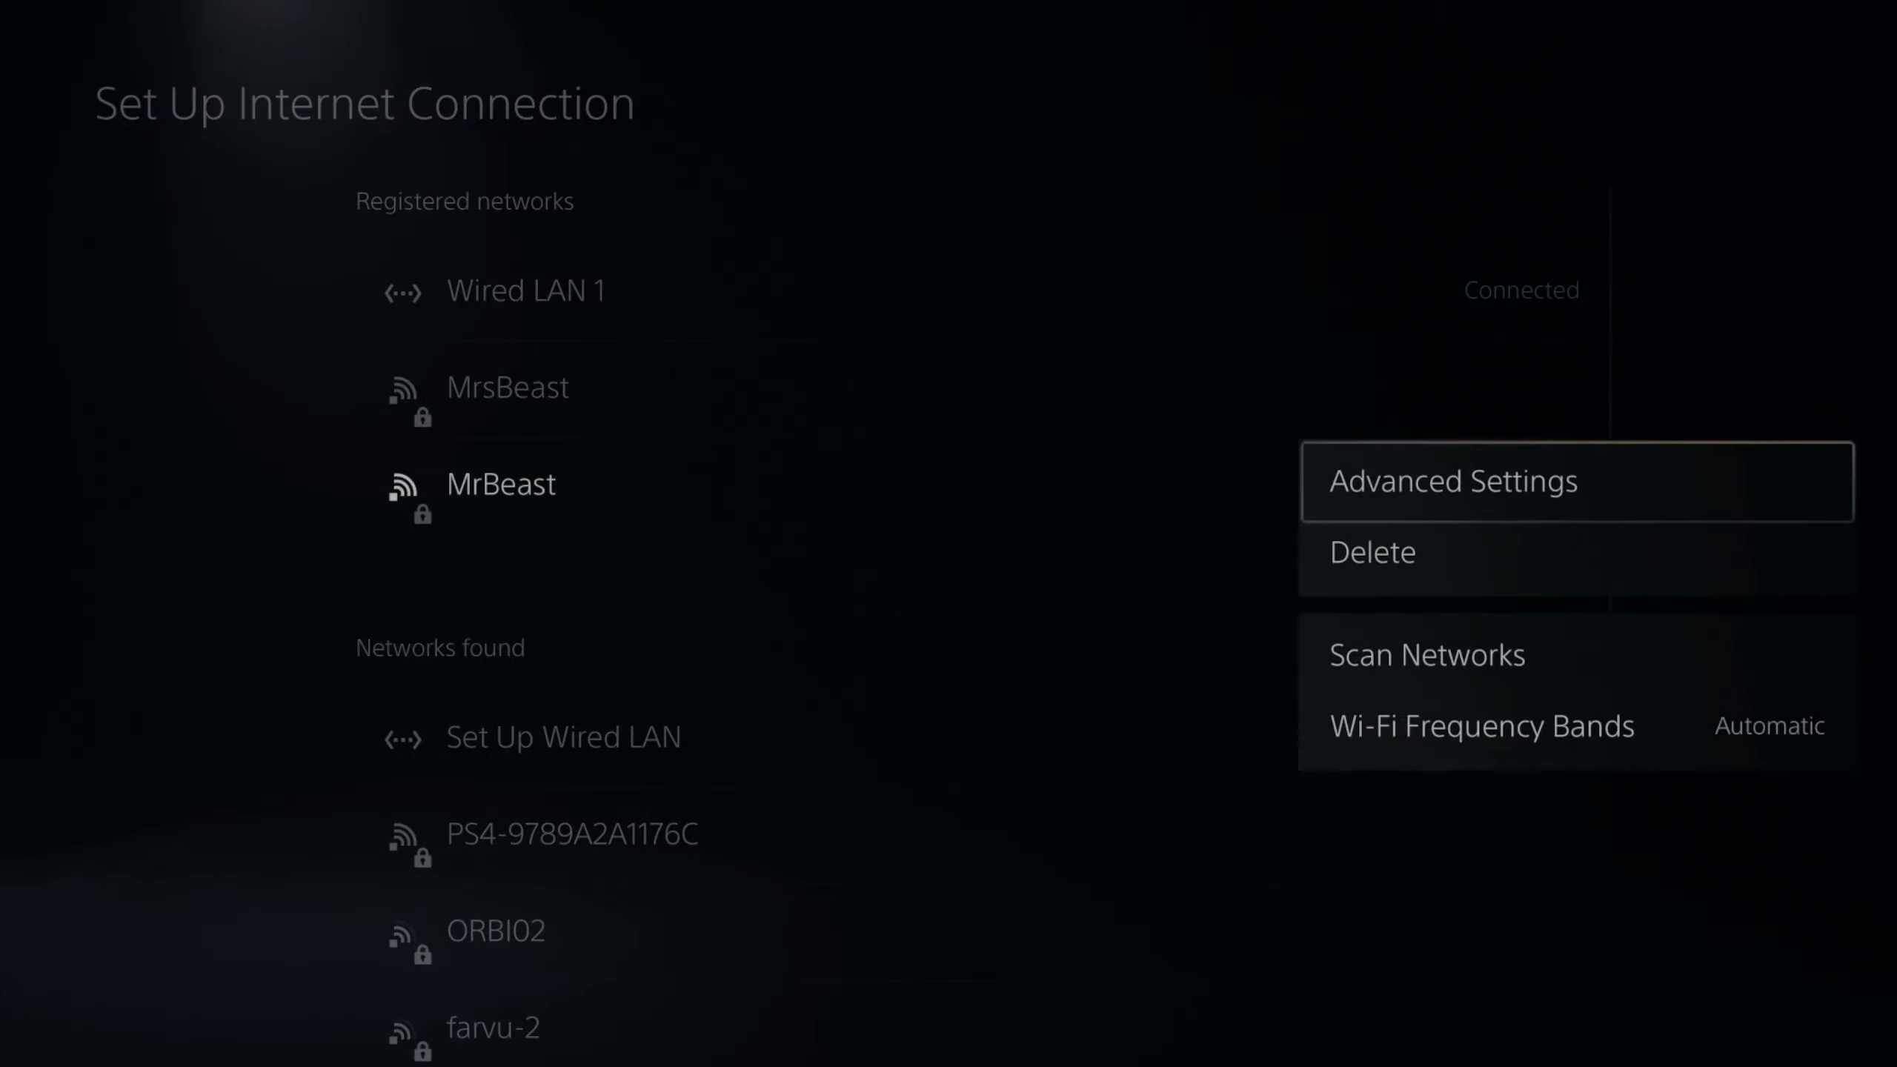
Check MrBeast's advanced settings showing manual DNS 1.0.0.1, then reopen its actions.
click(1452, 481)
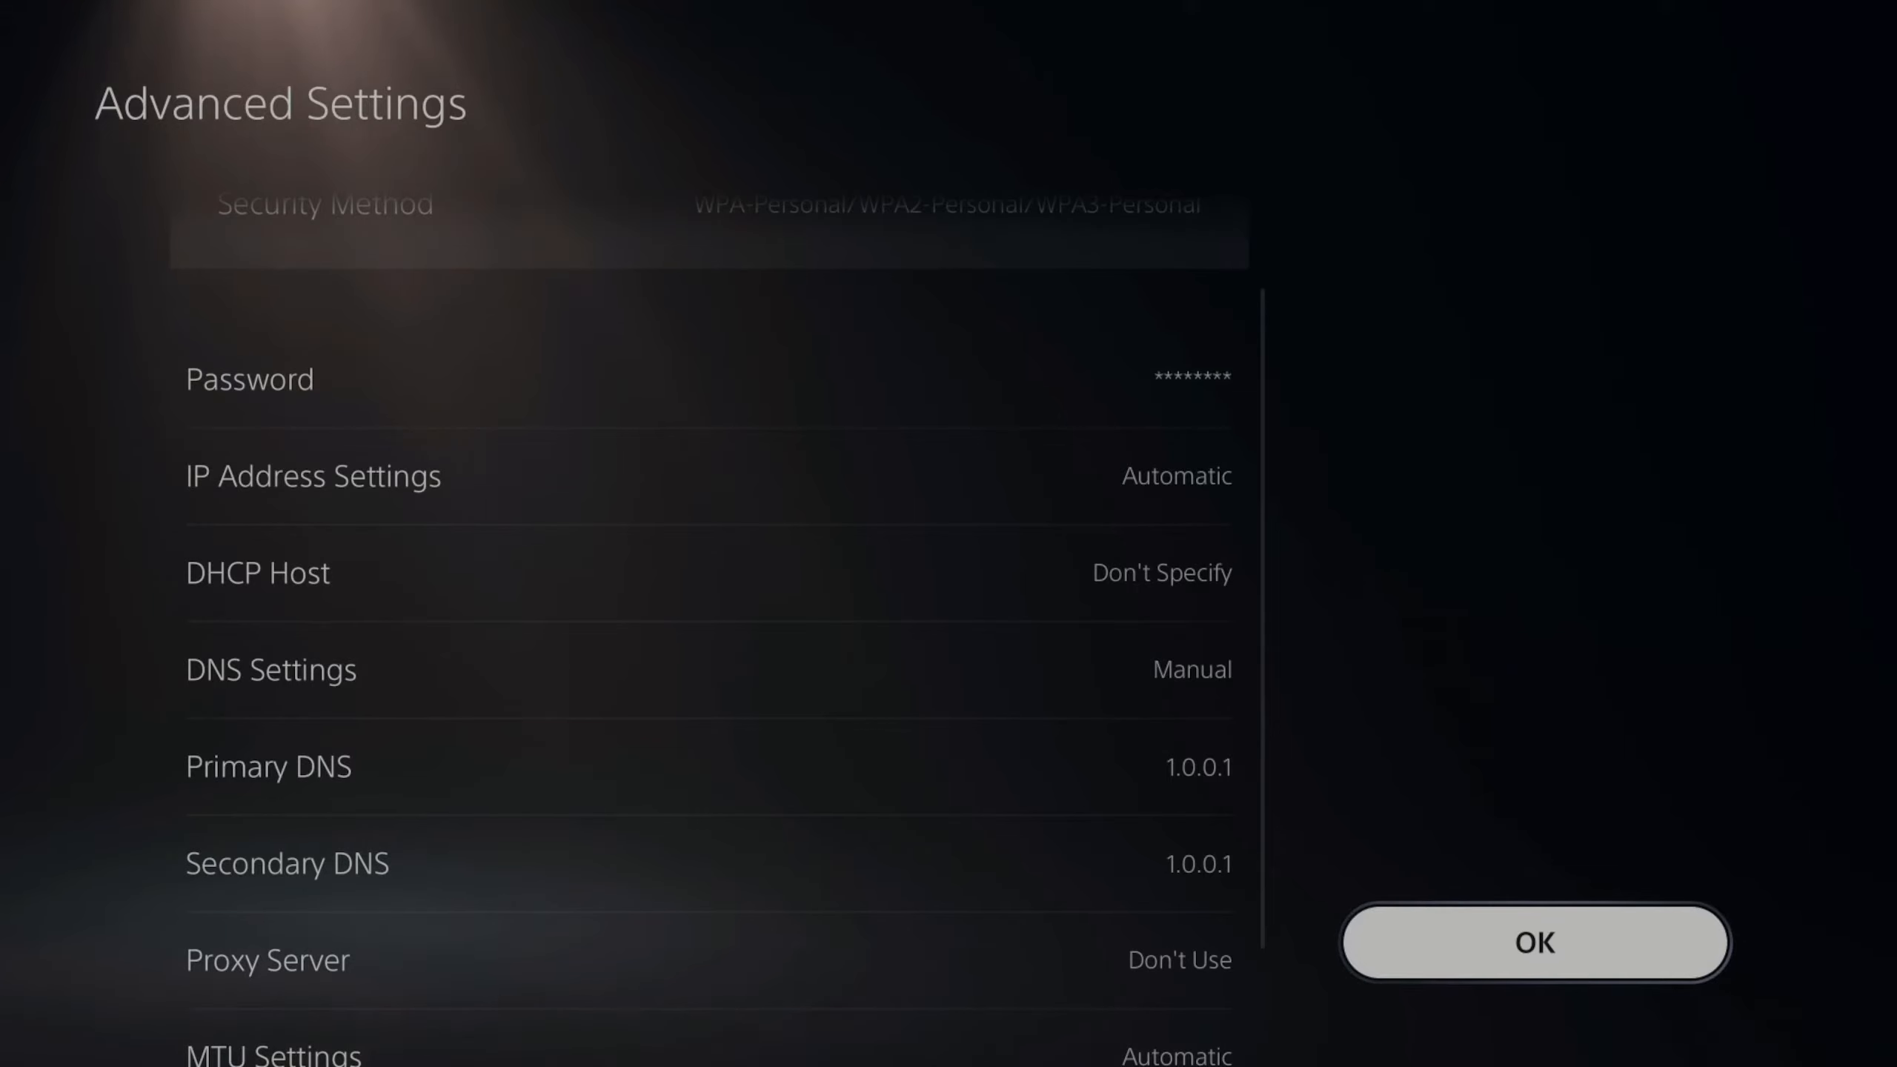
click(1534, 943)
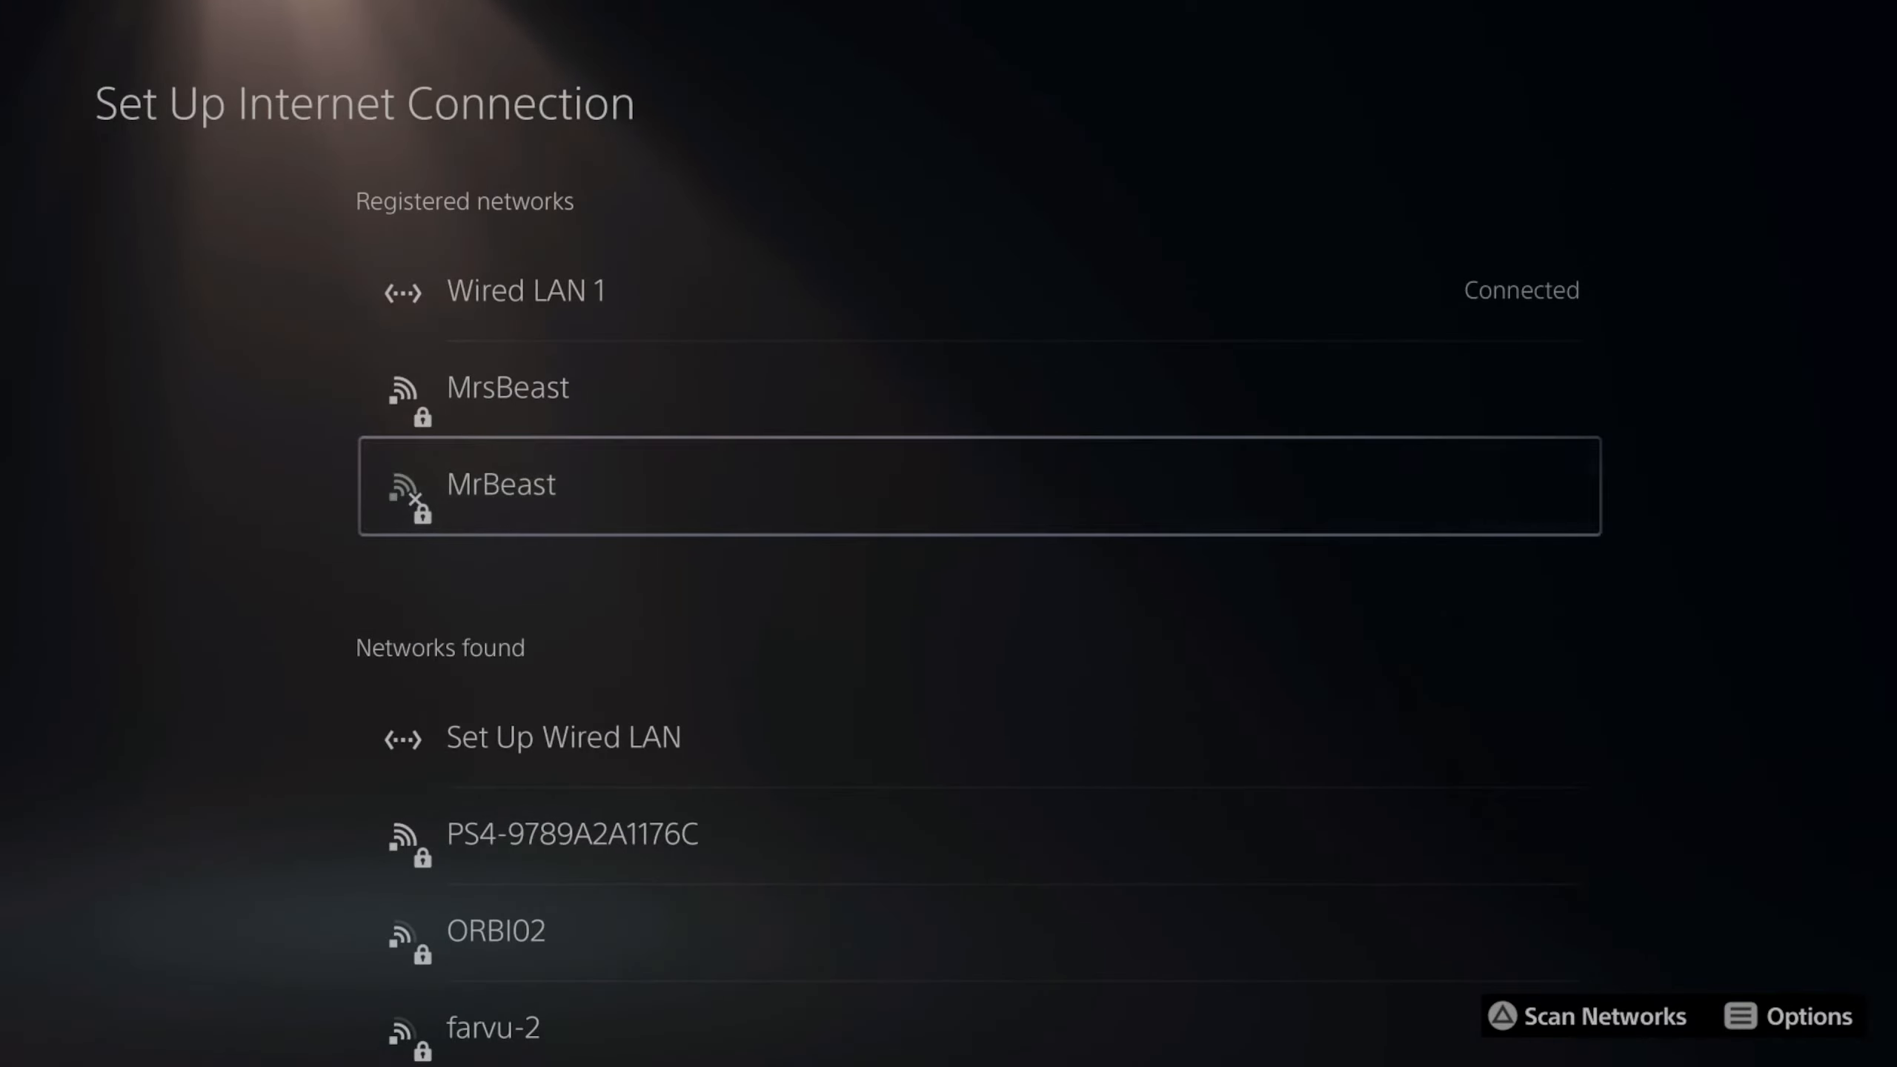
click(1801, 1016)
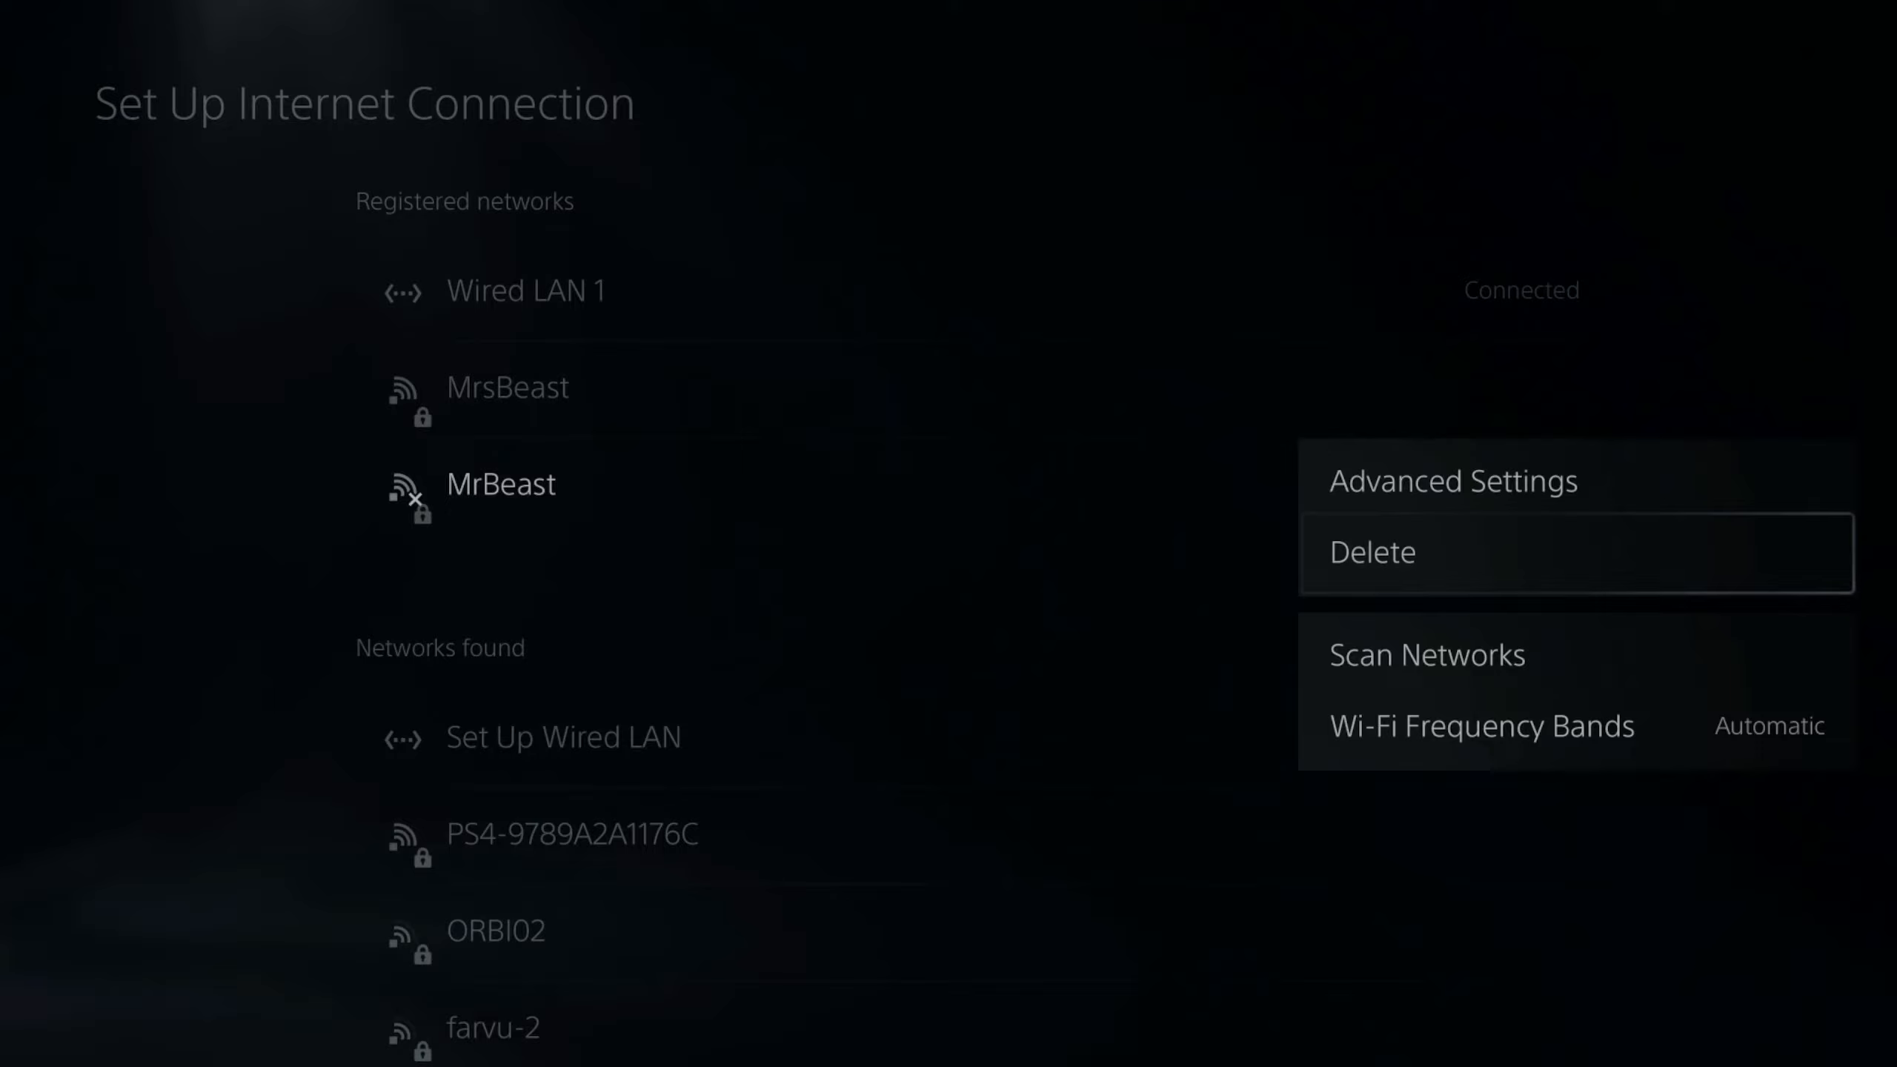
Delete the MrBeast network, confirm, and reconnect to MrBeast with its Wi-Fi password.
click(1371, 552)
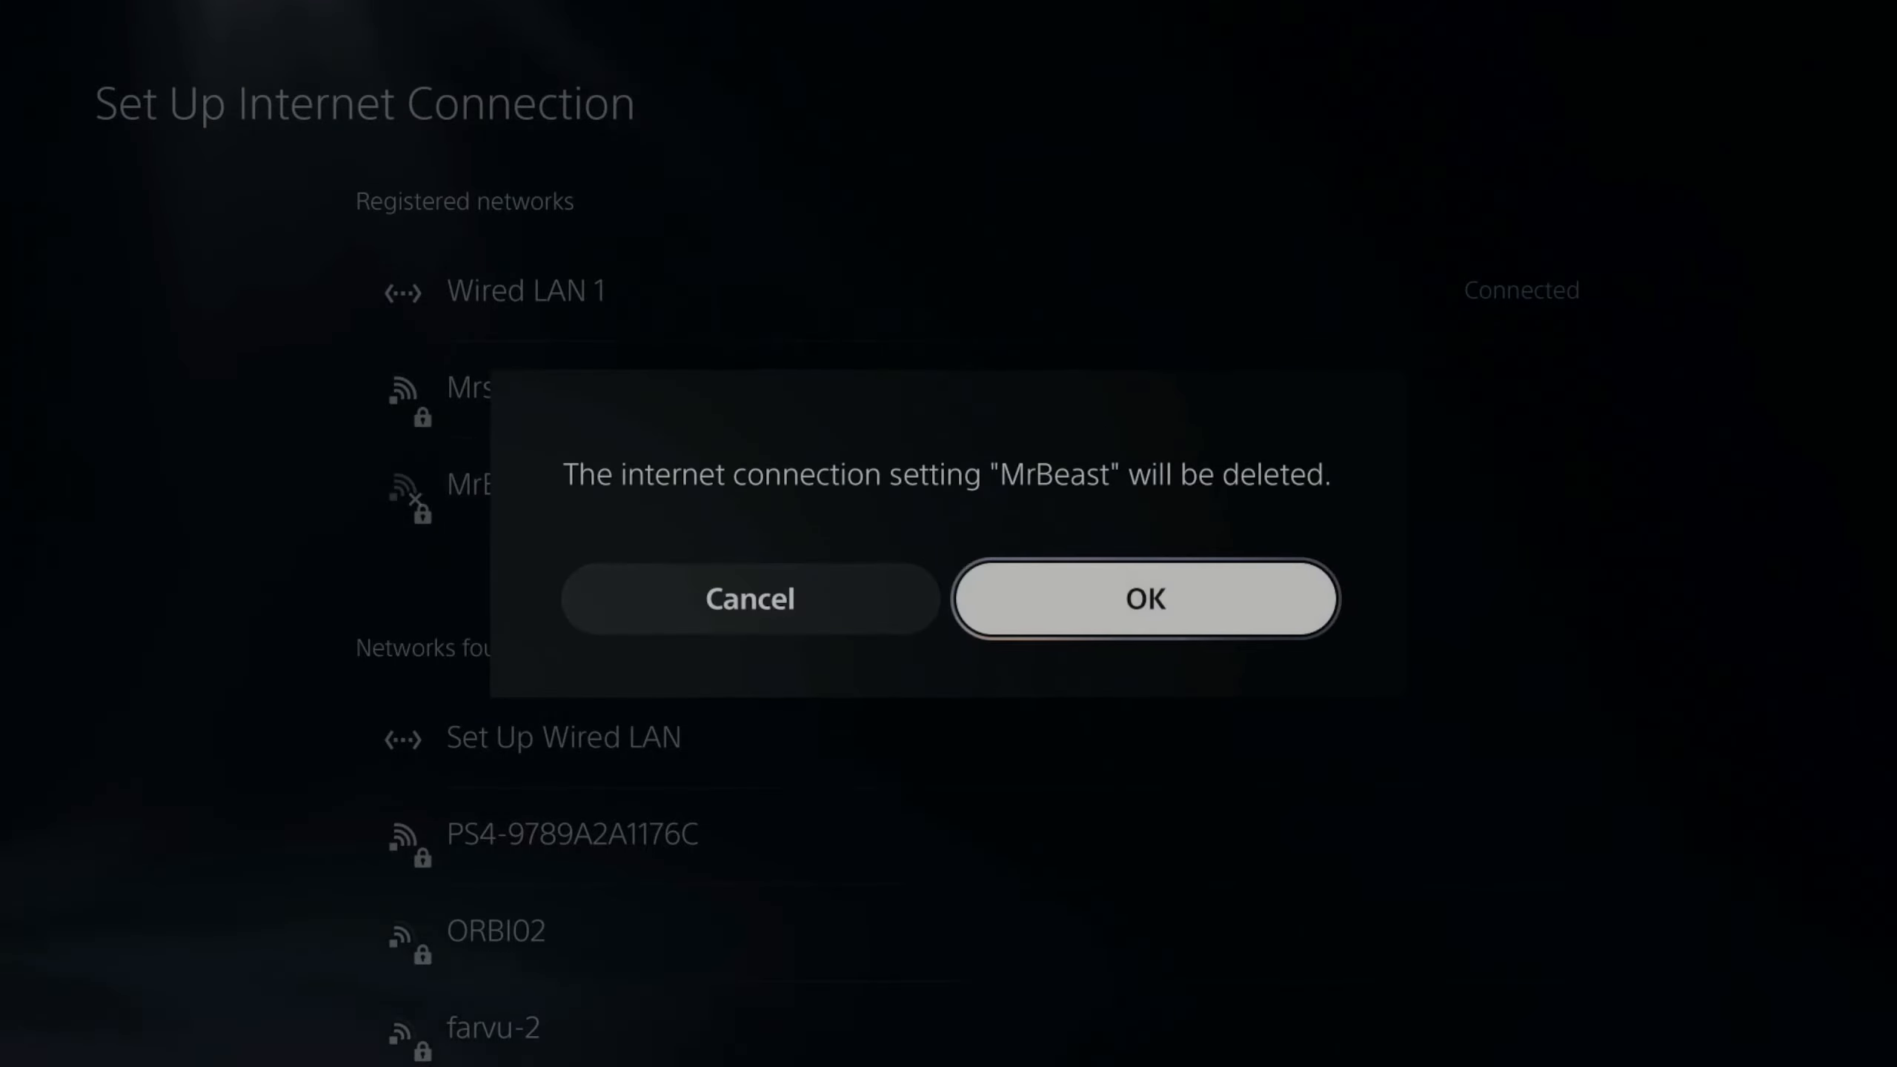
click(1143, 598)
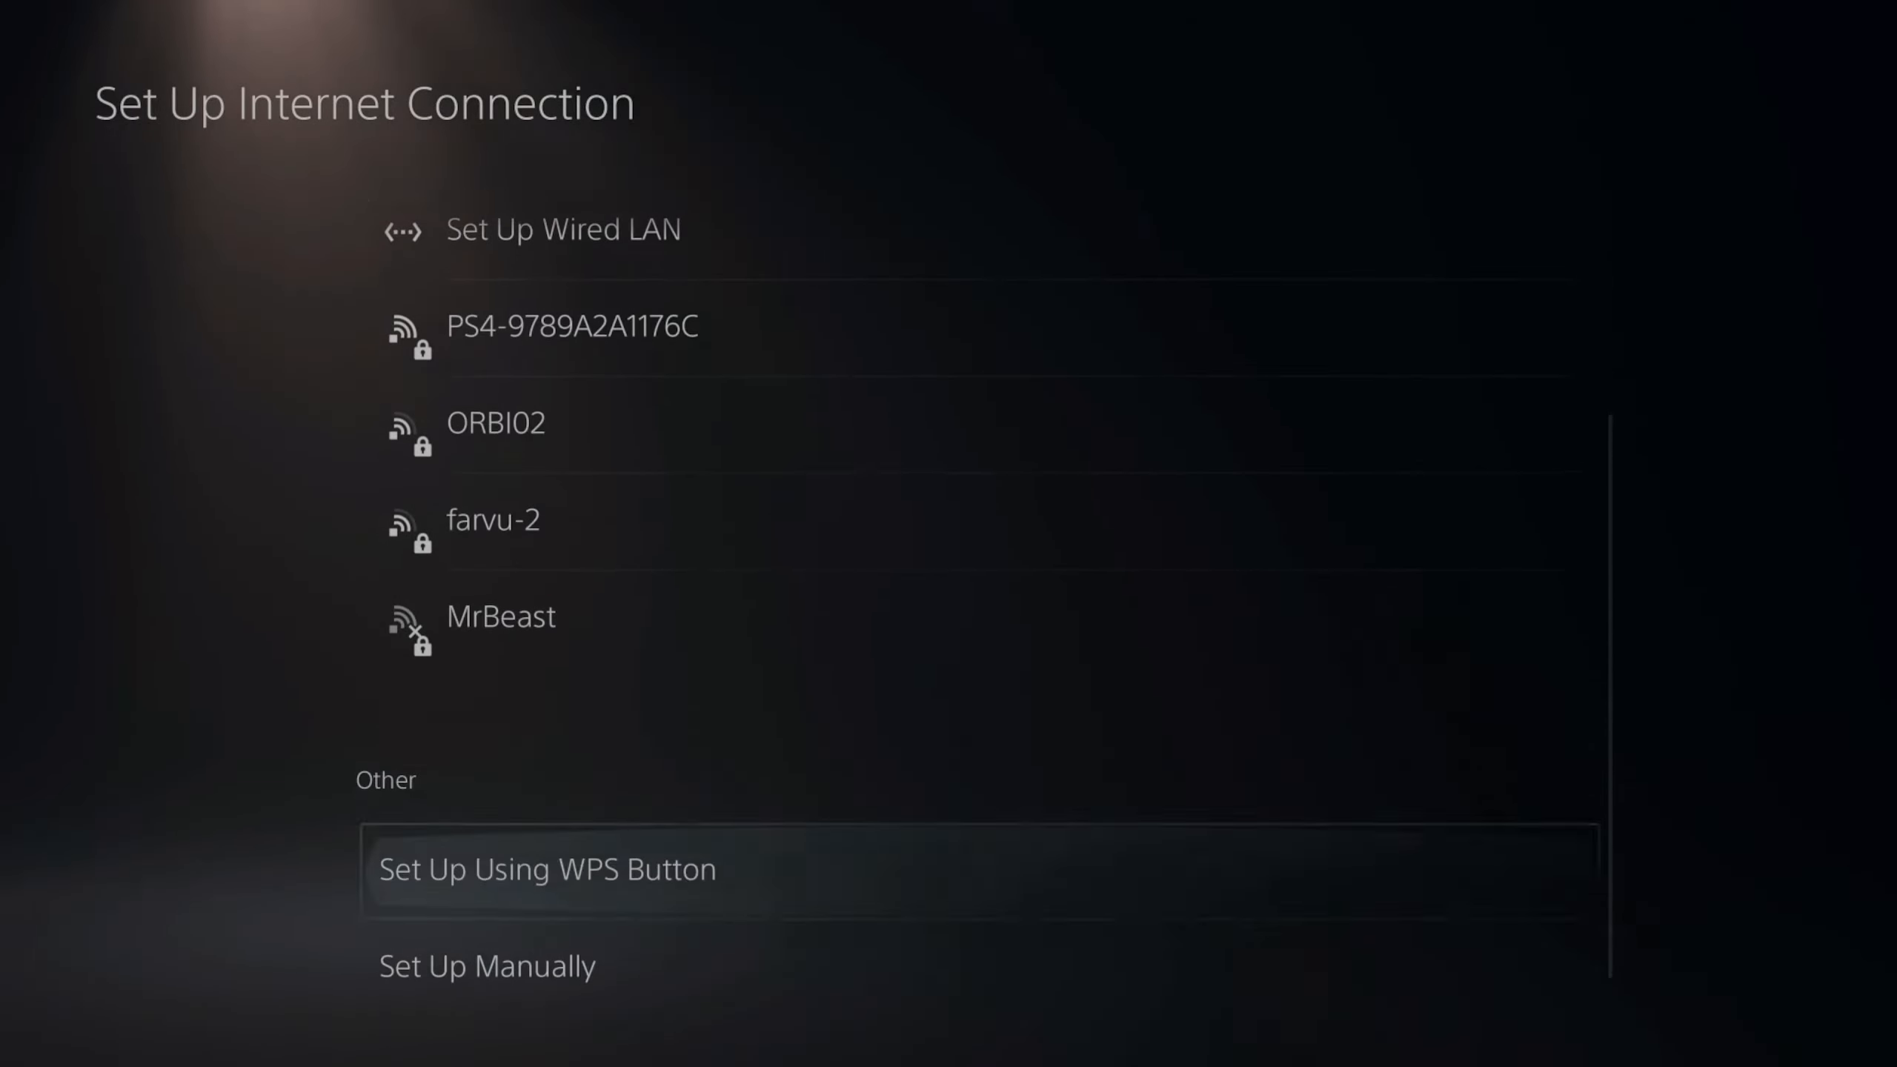
click(497, 616)
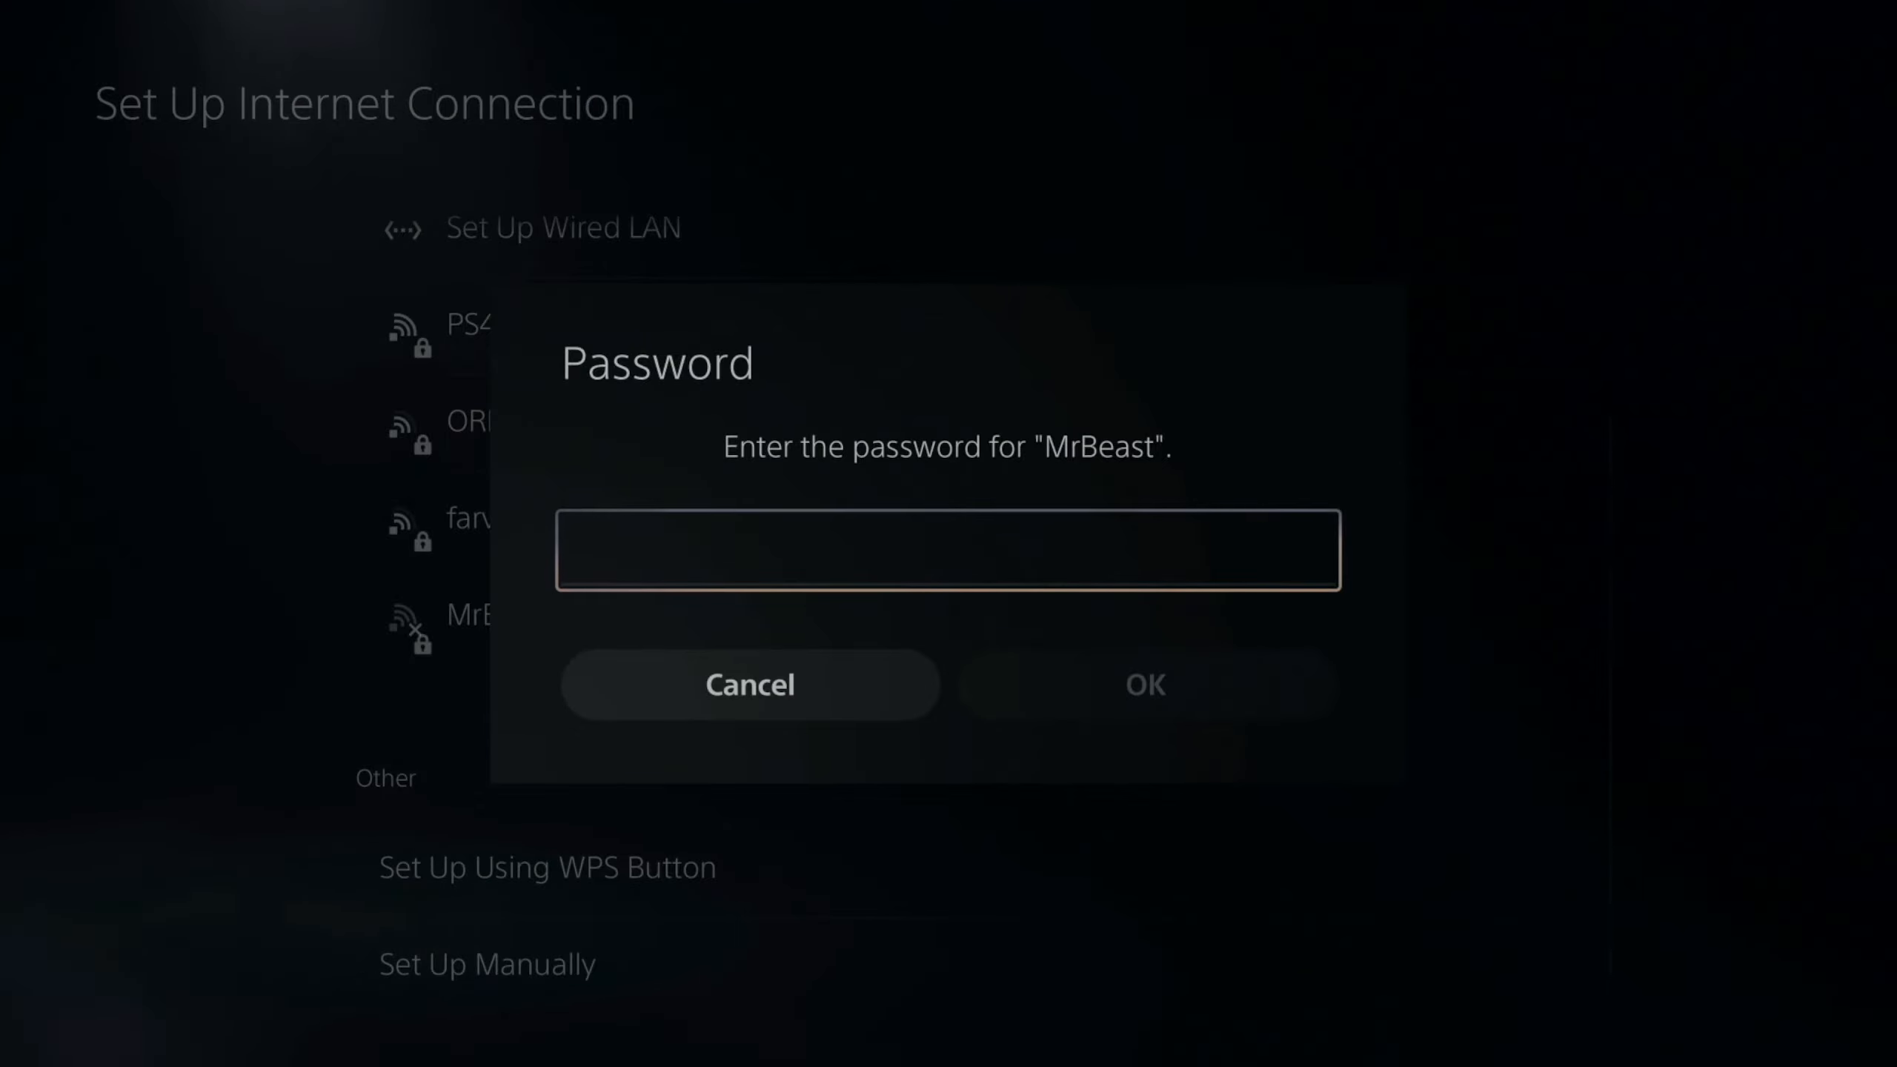
click(1143, 683)
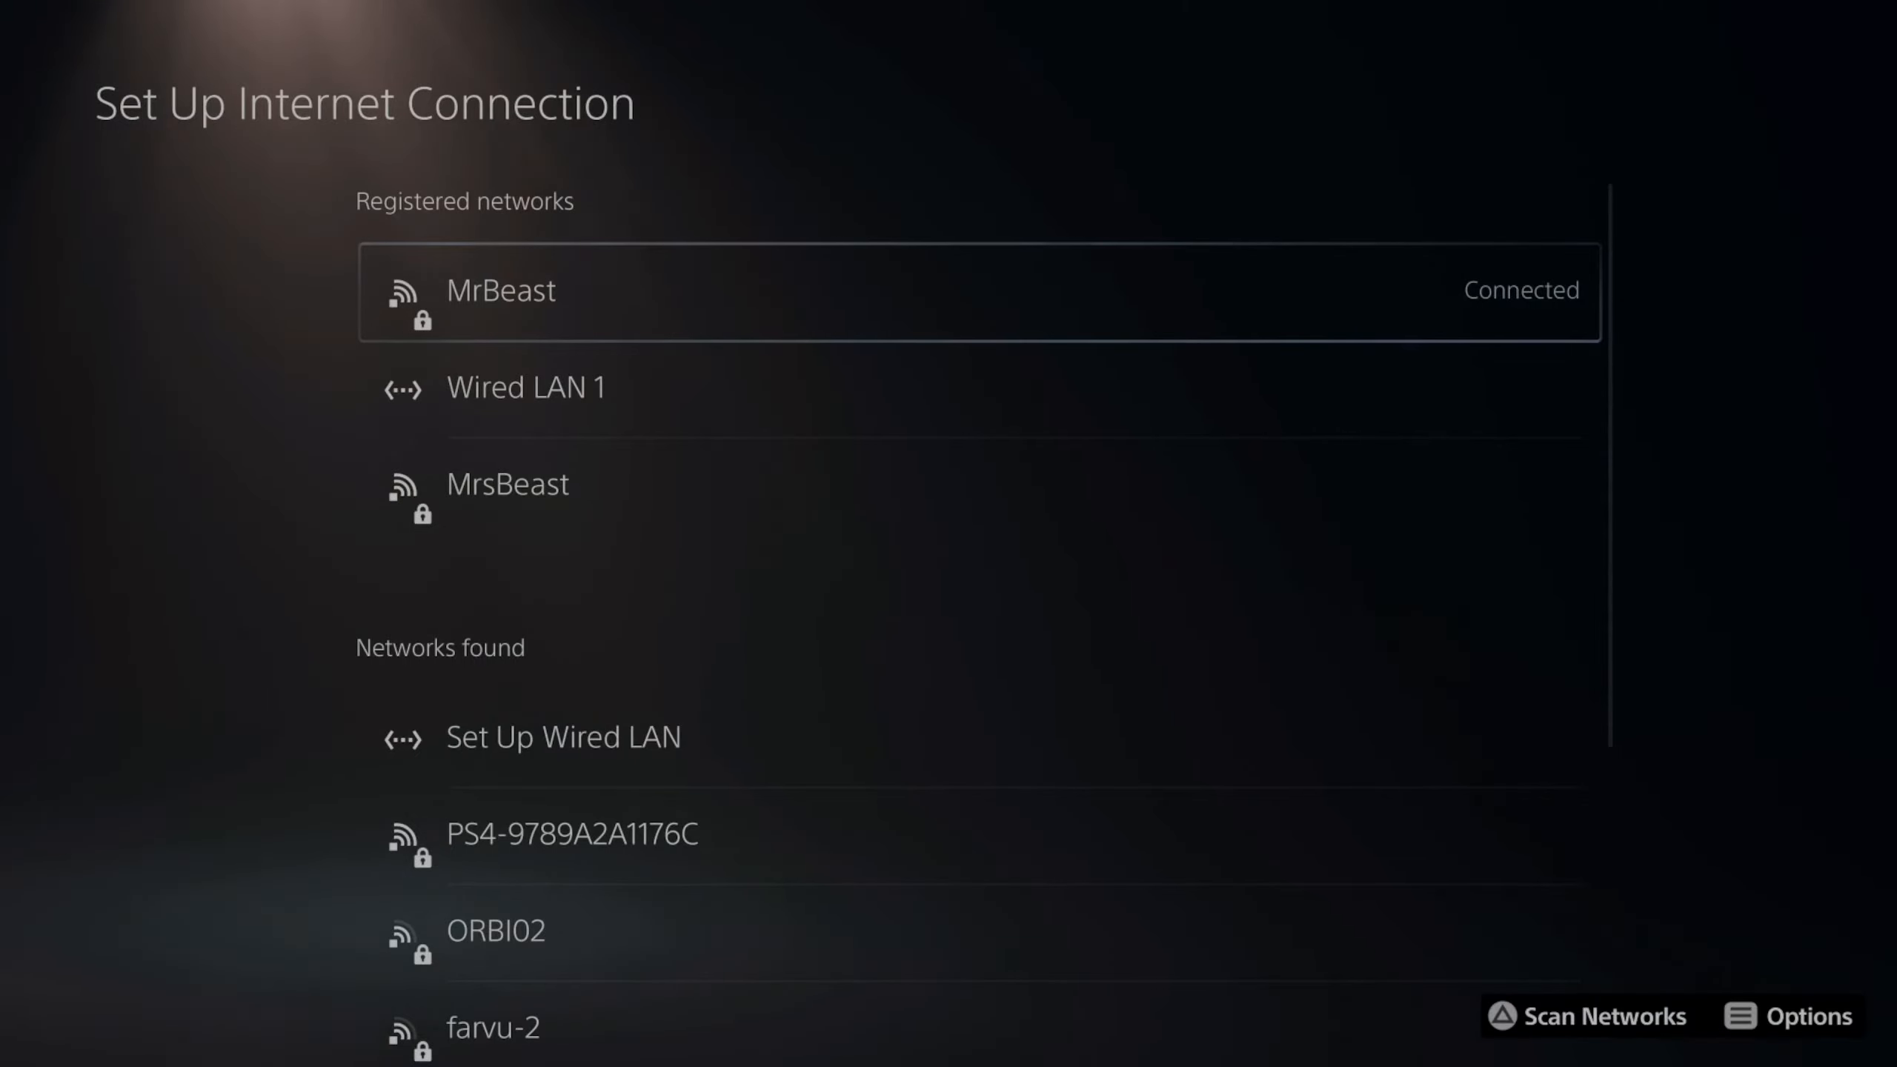
Confirm the reconnected MrBeast network's DNS Settings now read Automatic in Advanced Settings.
click(496, 290)
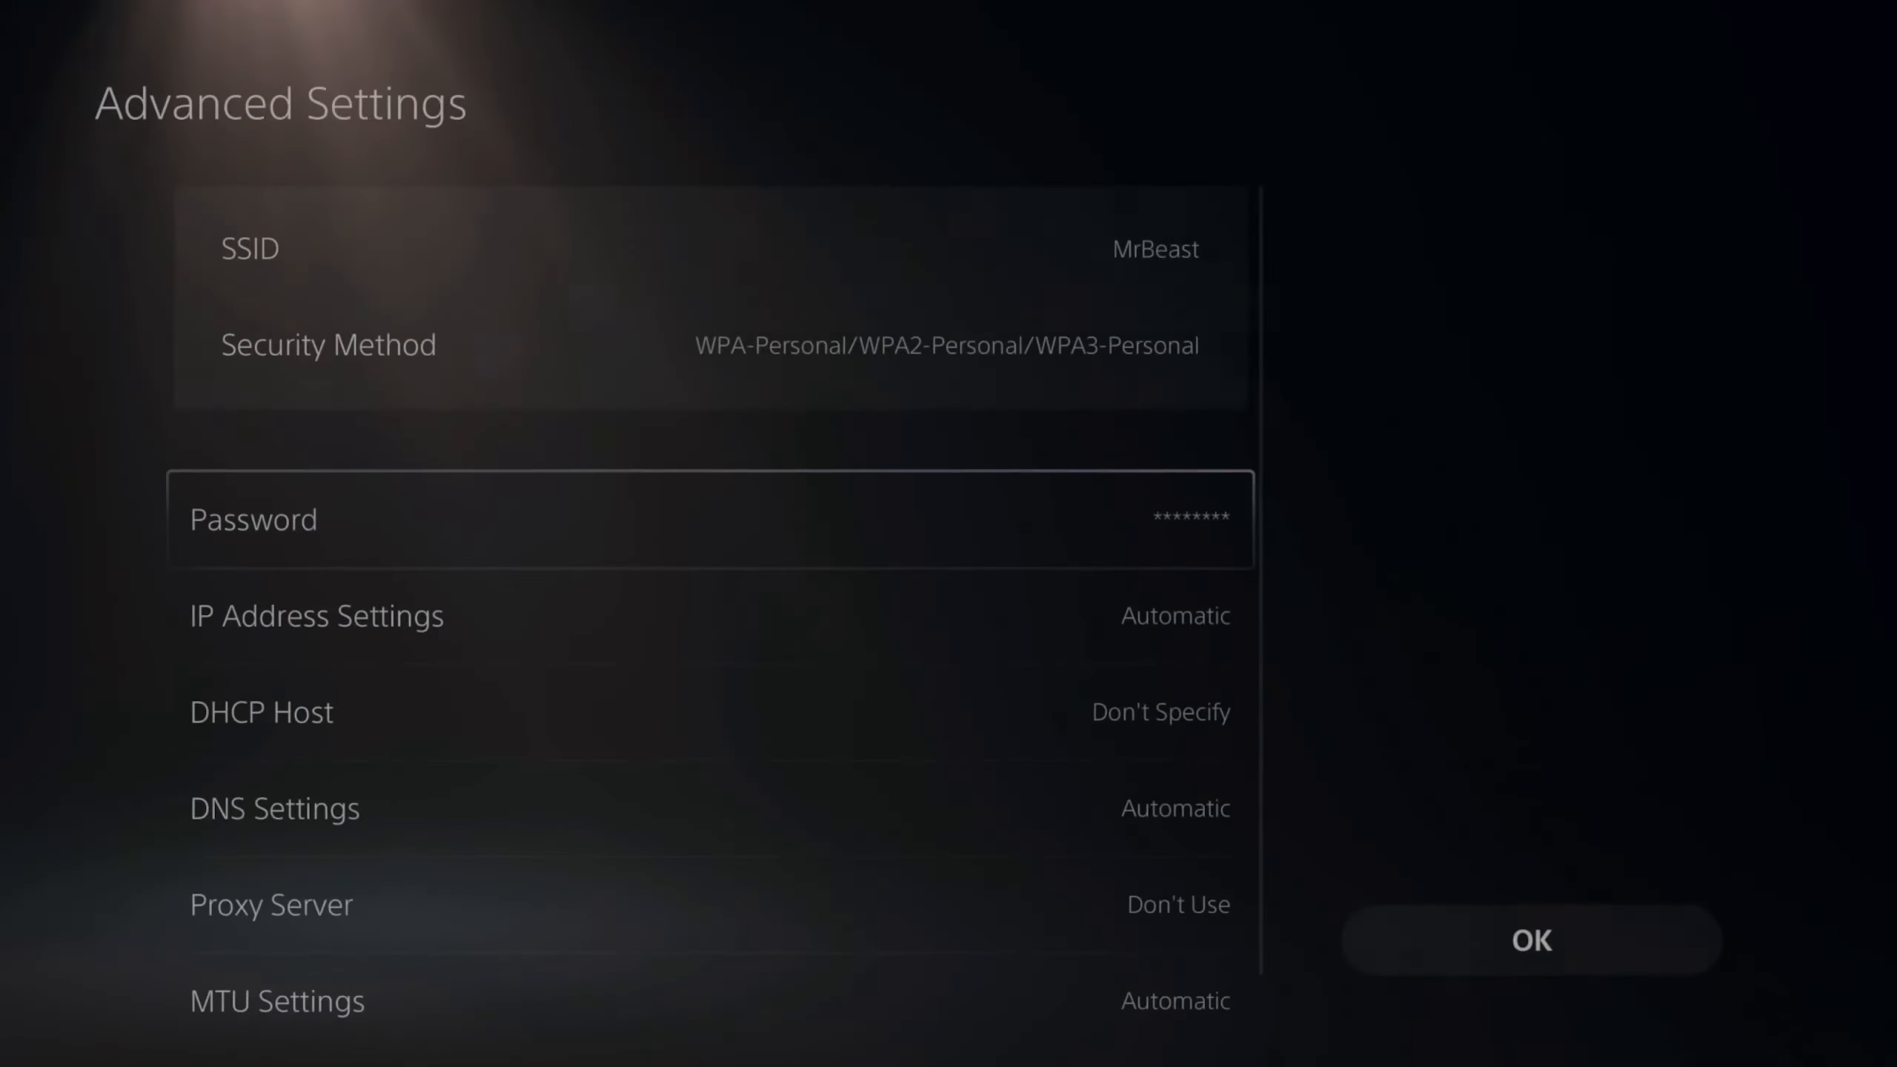
scroll(down, 3)
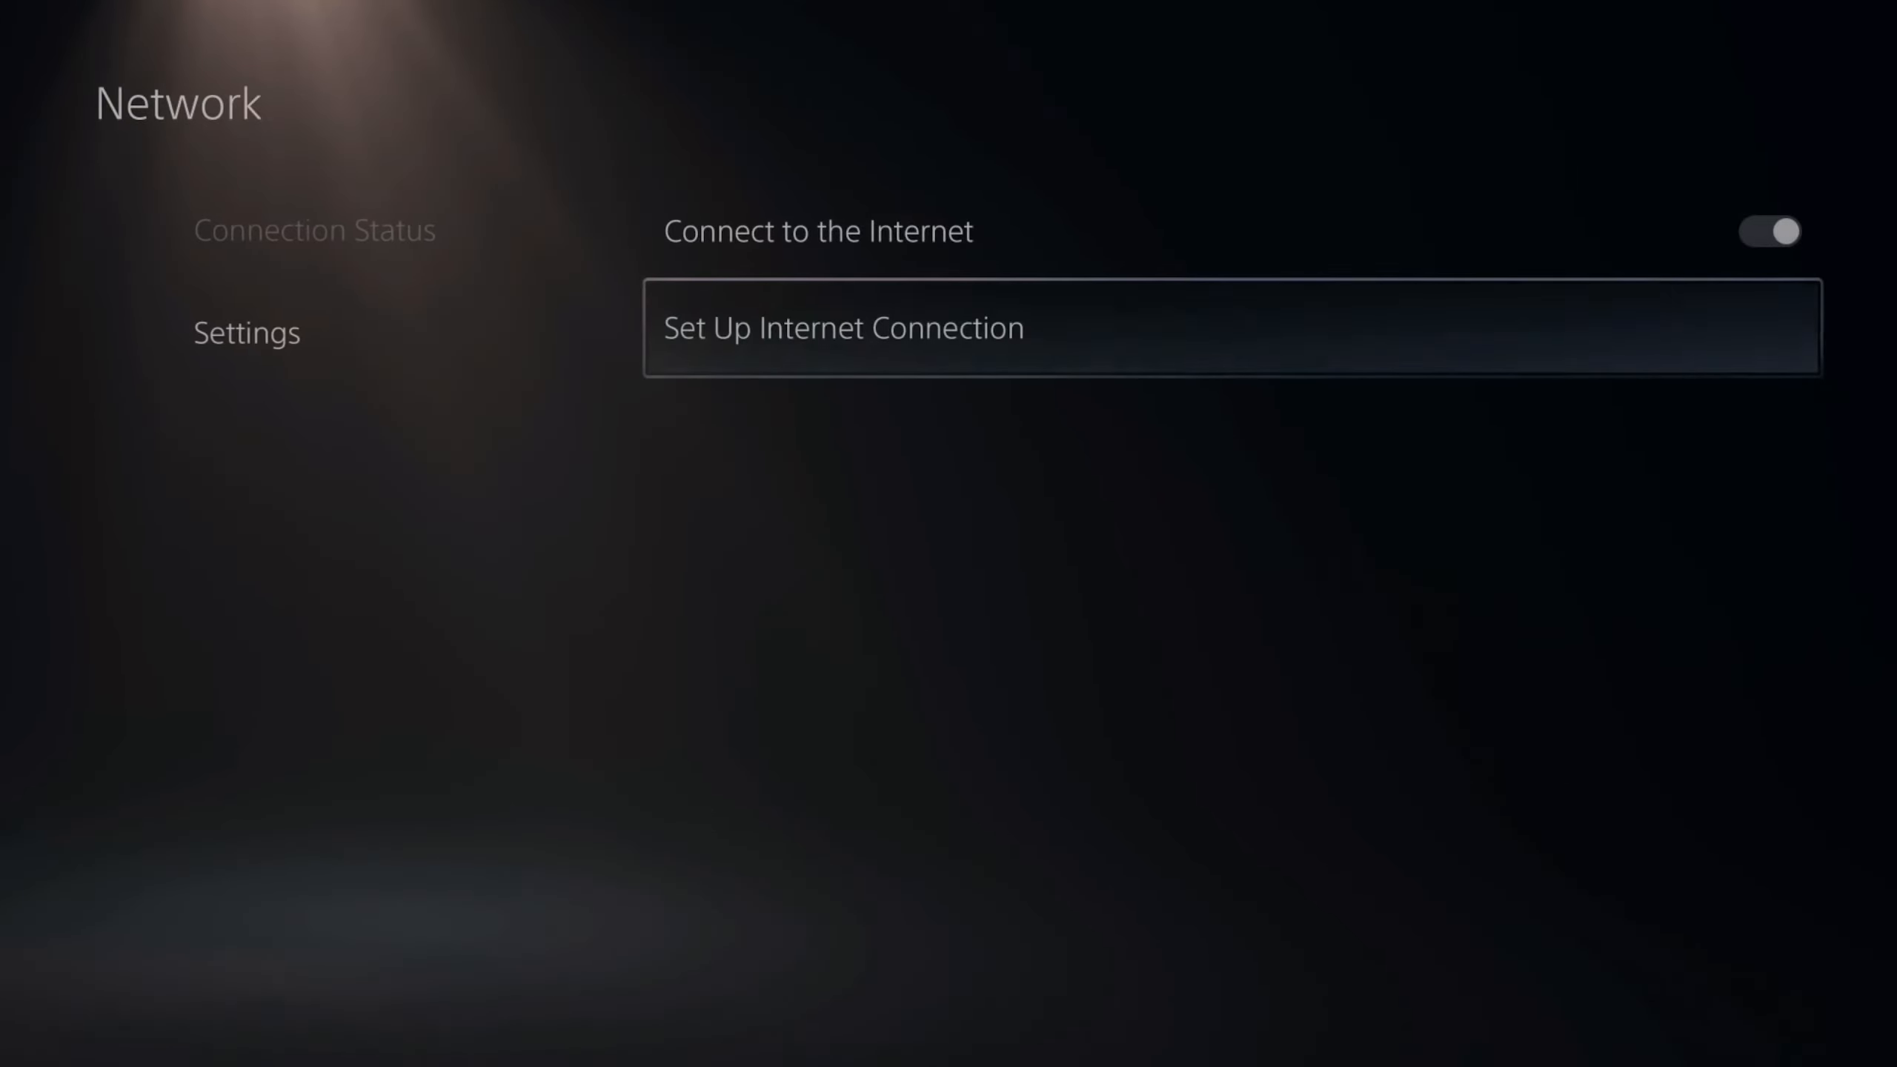
Reach Restore Default Settings via System > System Software > Reset Options.
key(Escape)
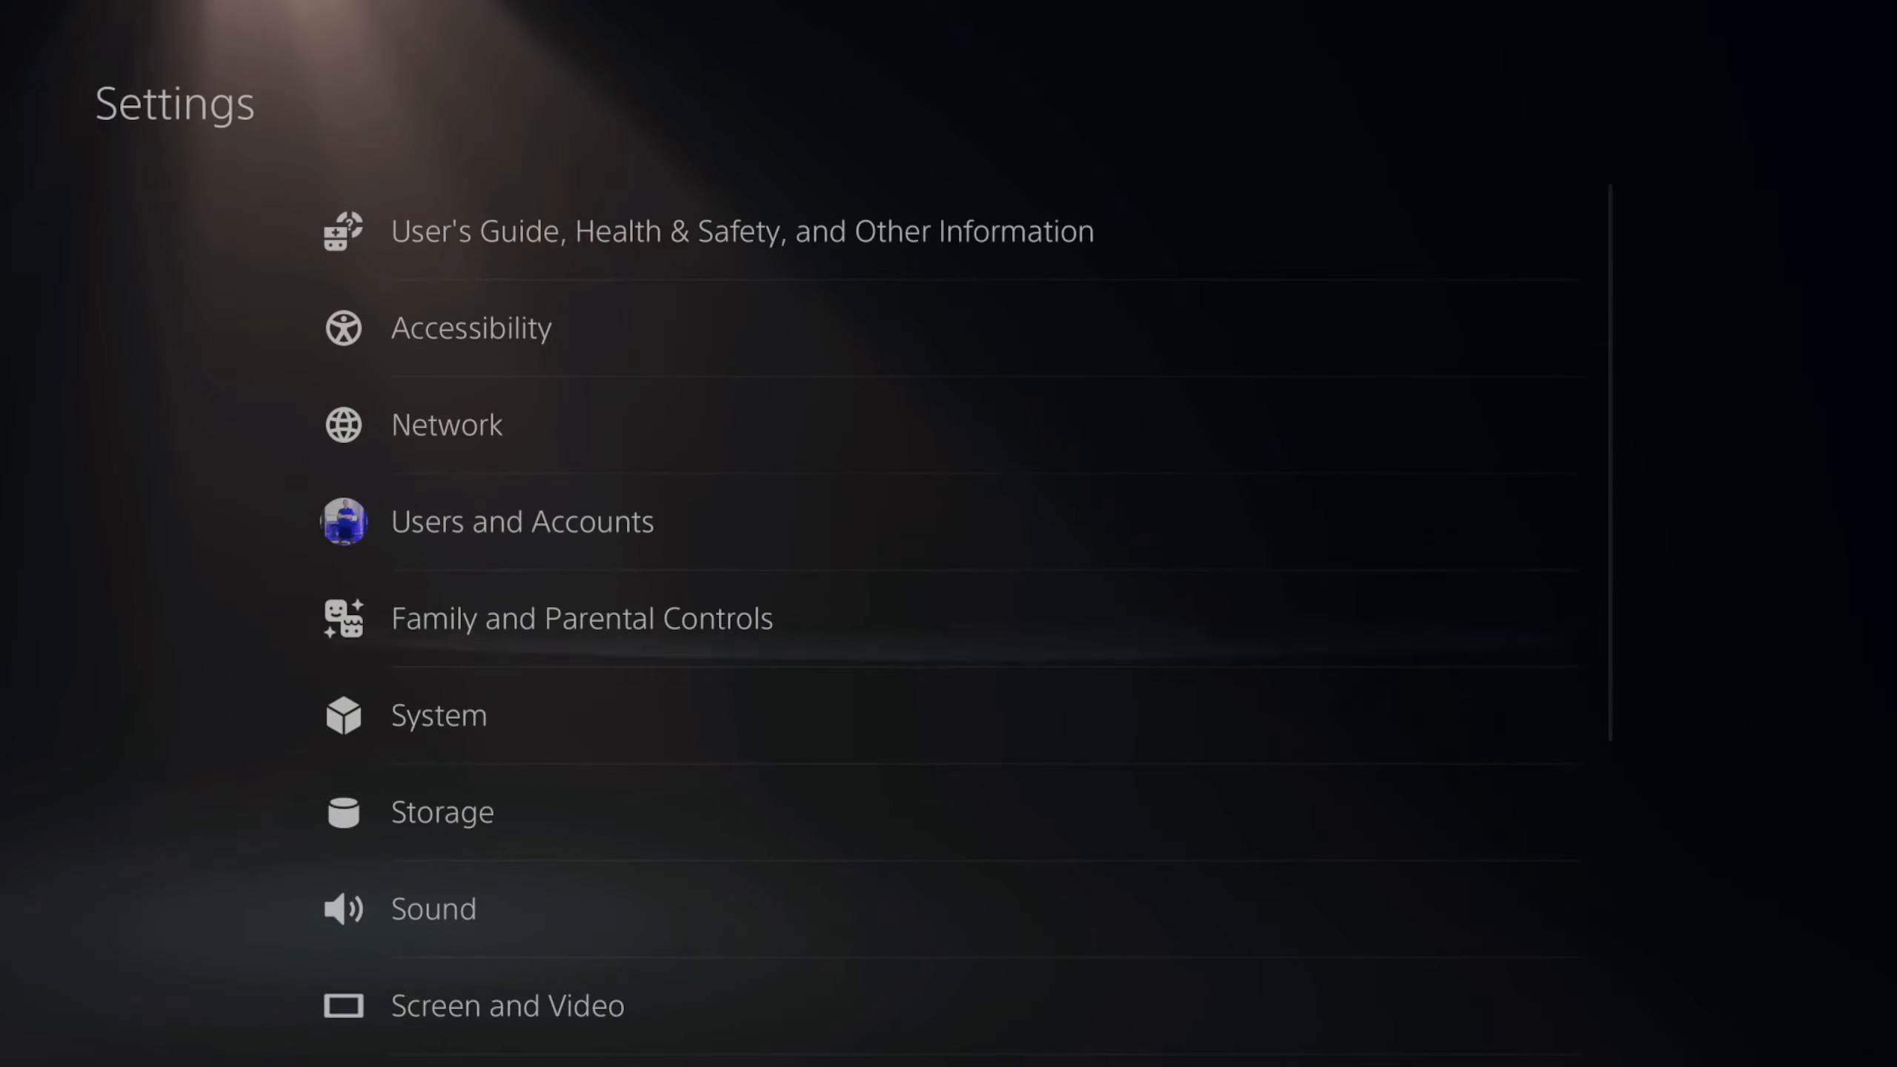
click(438, 714)
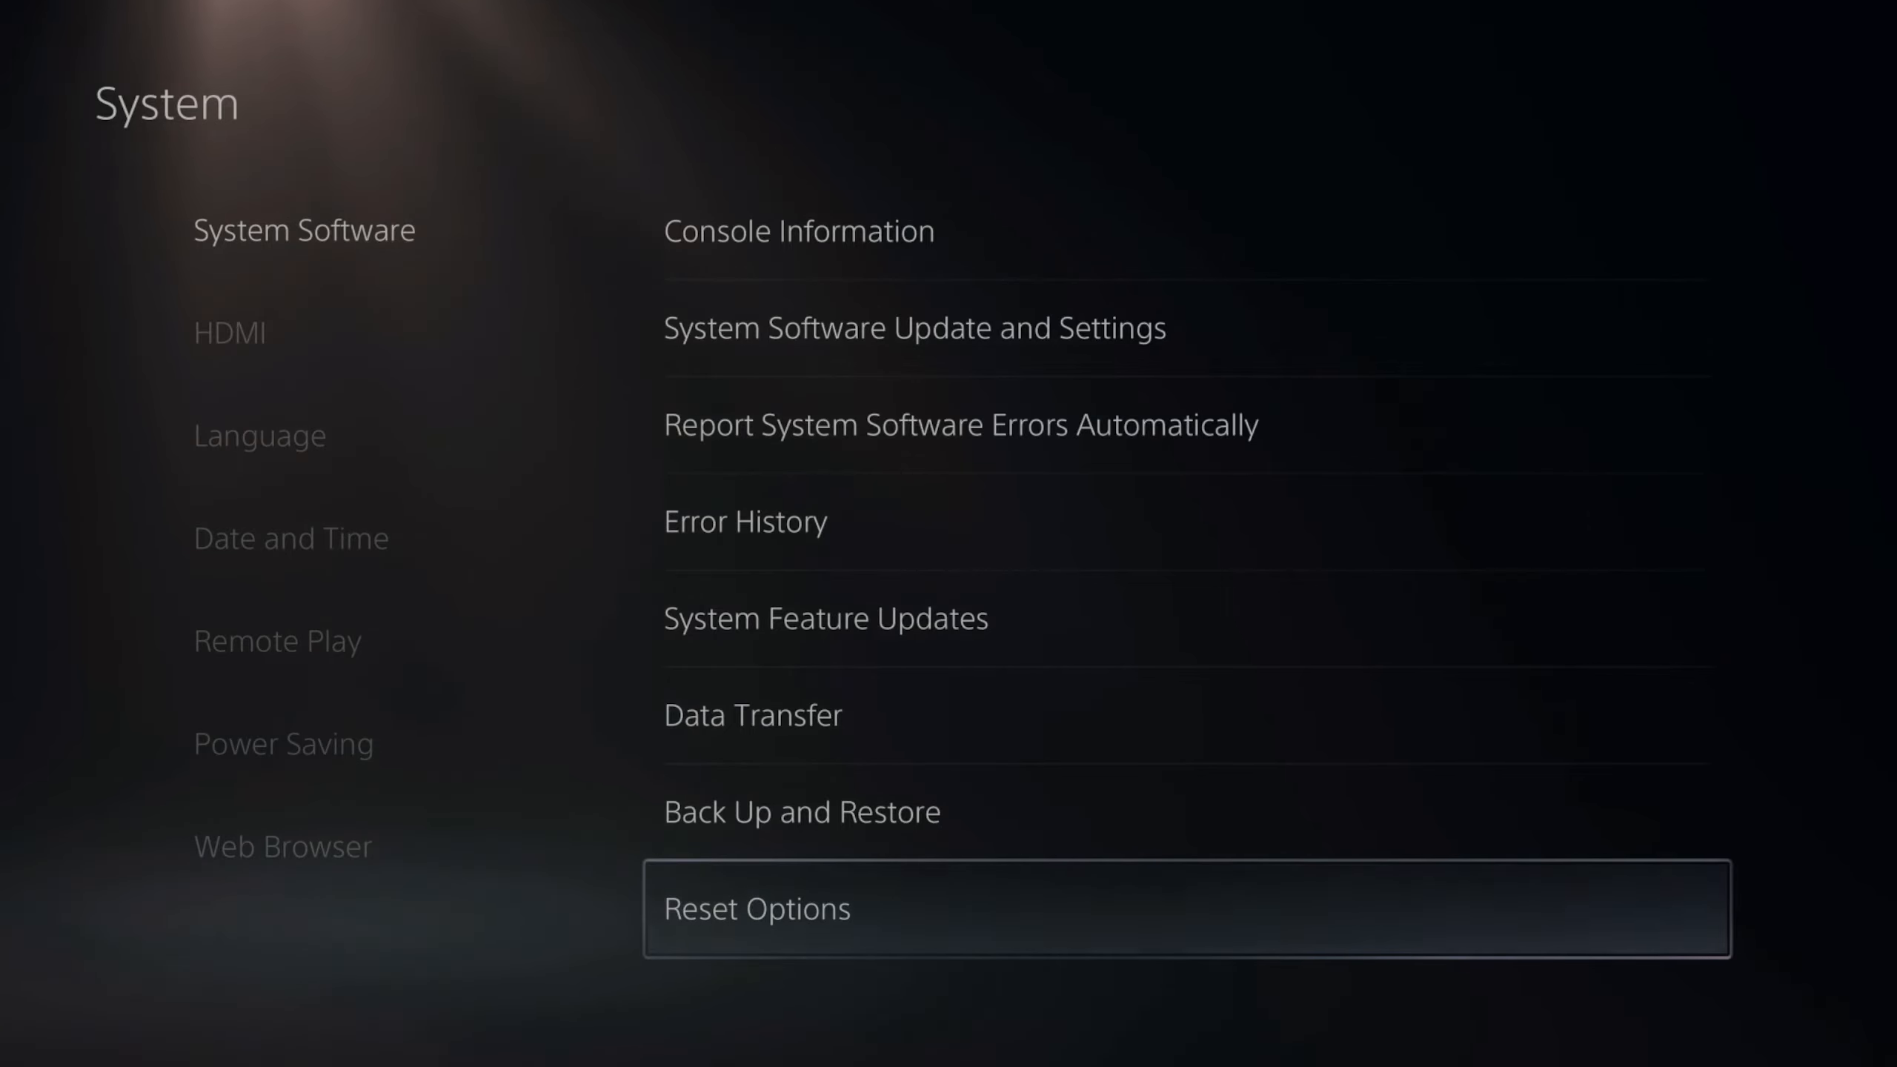
click(756, 908)
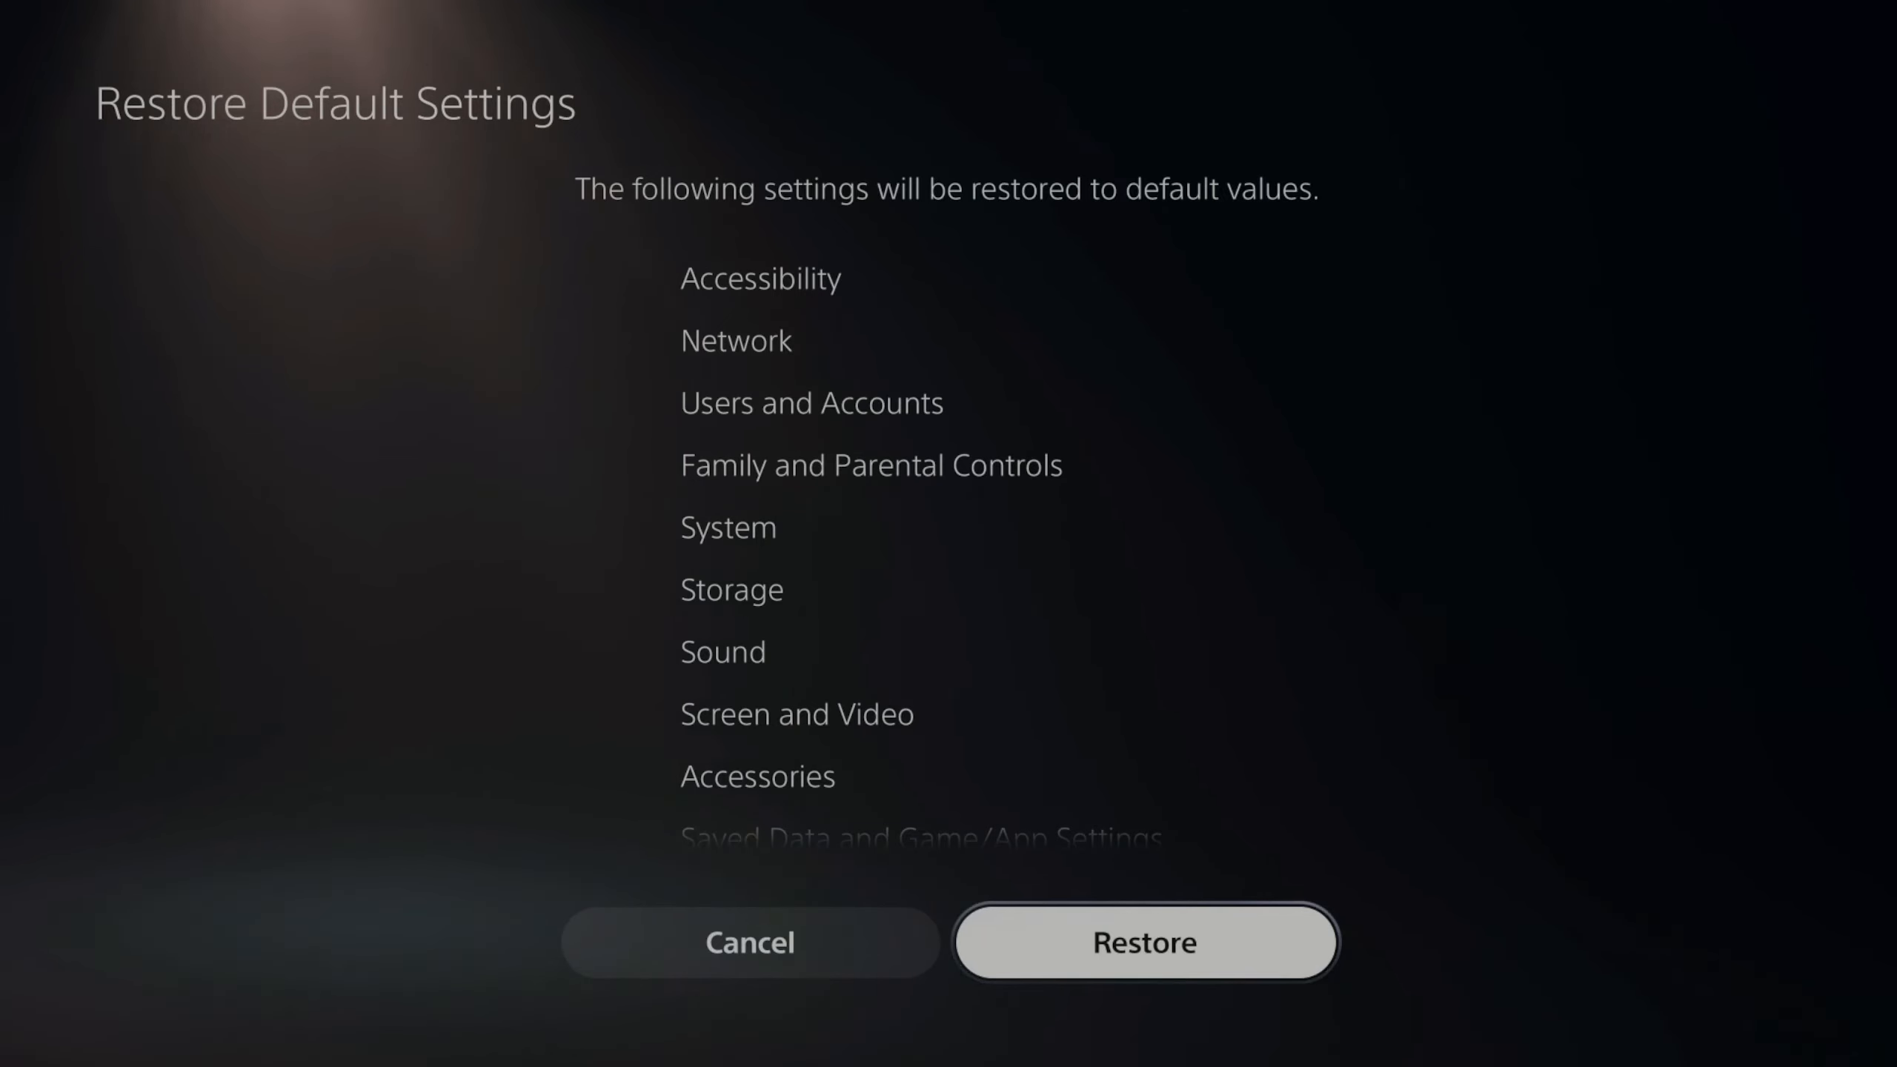
Review the full reset list, cancel restoring defaults, and focus Call of Duty: Vanguard on Home.
scroll(down, 3)
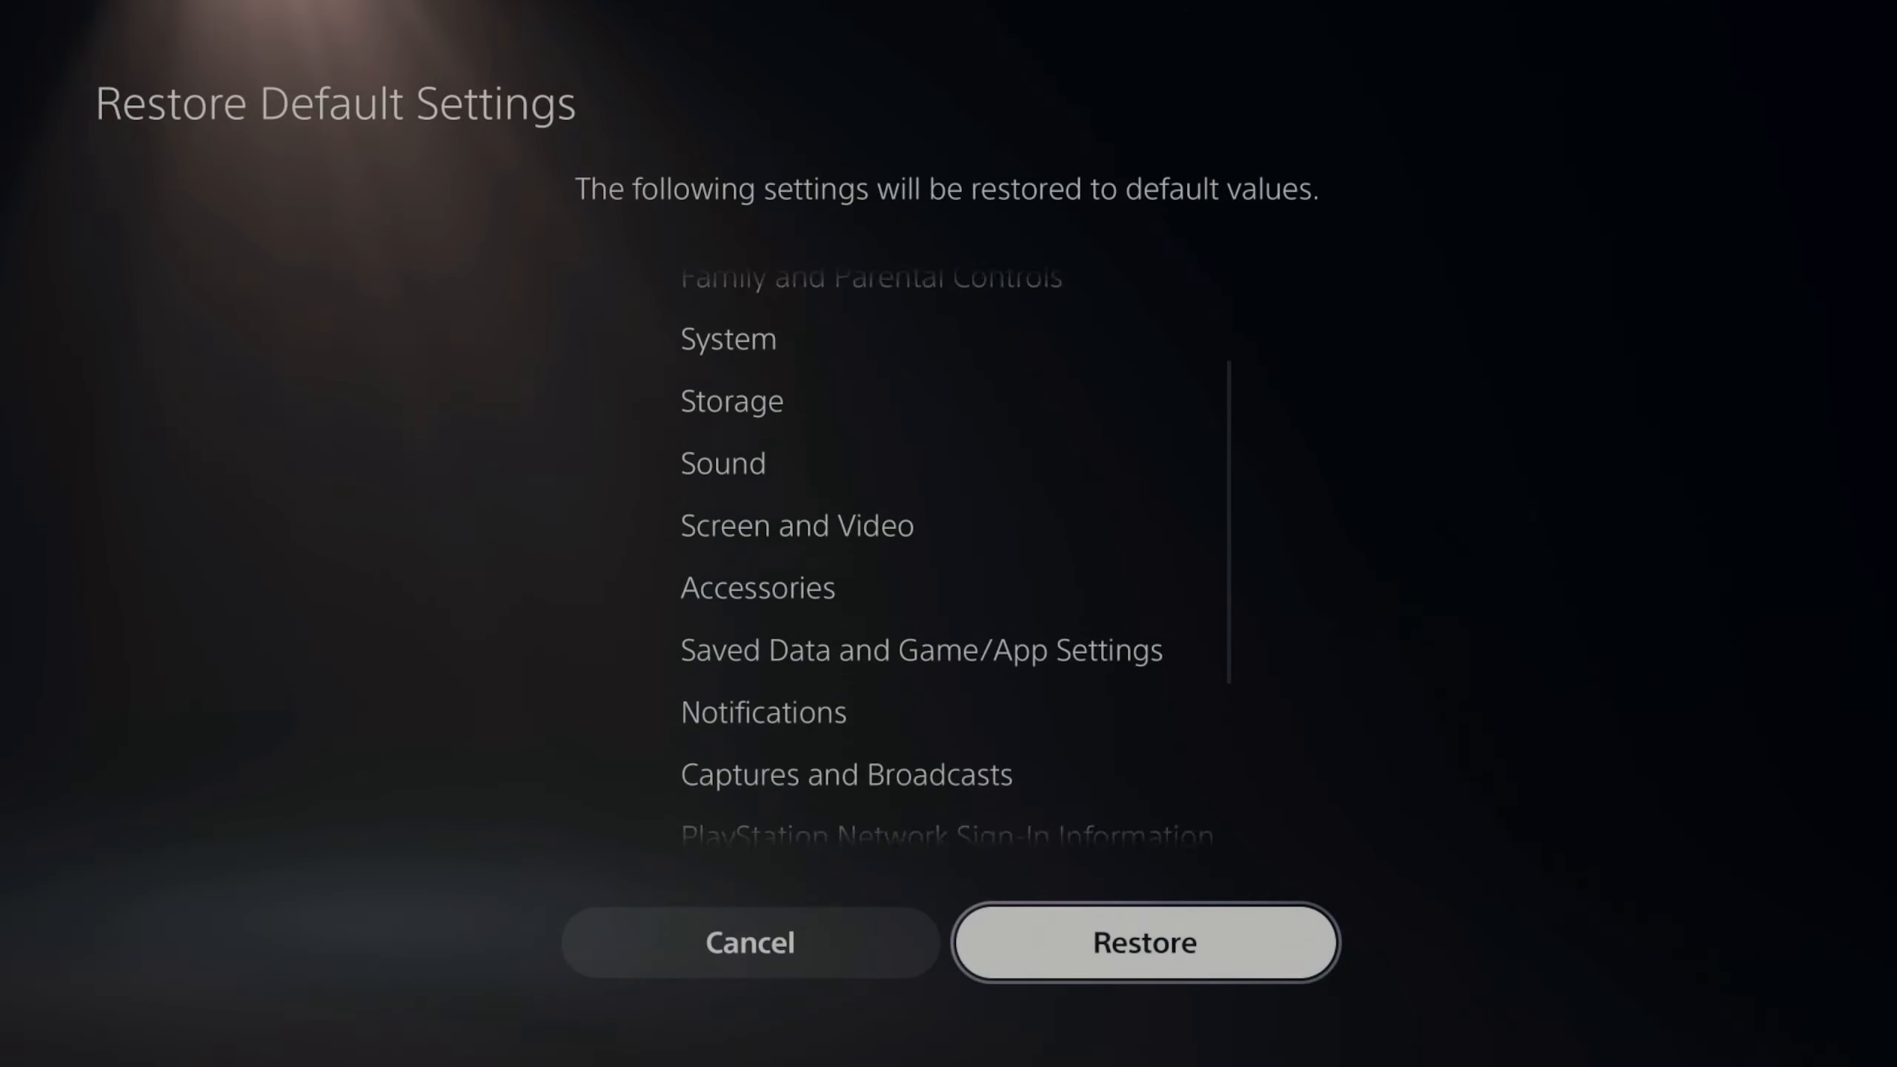
scroll(down, 3)
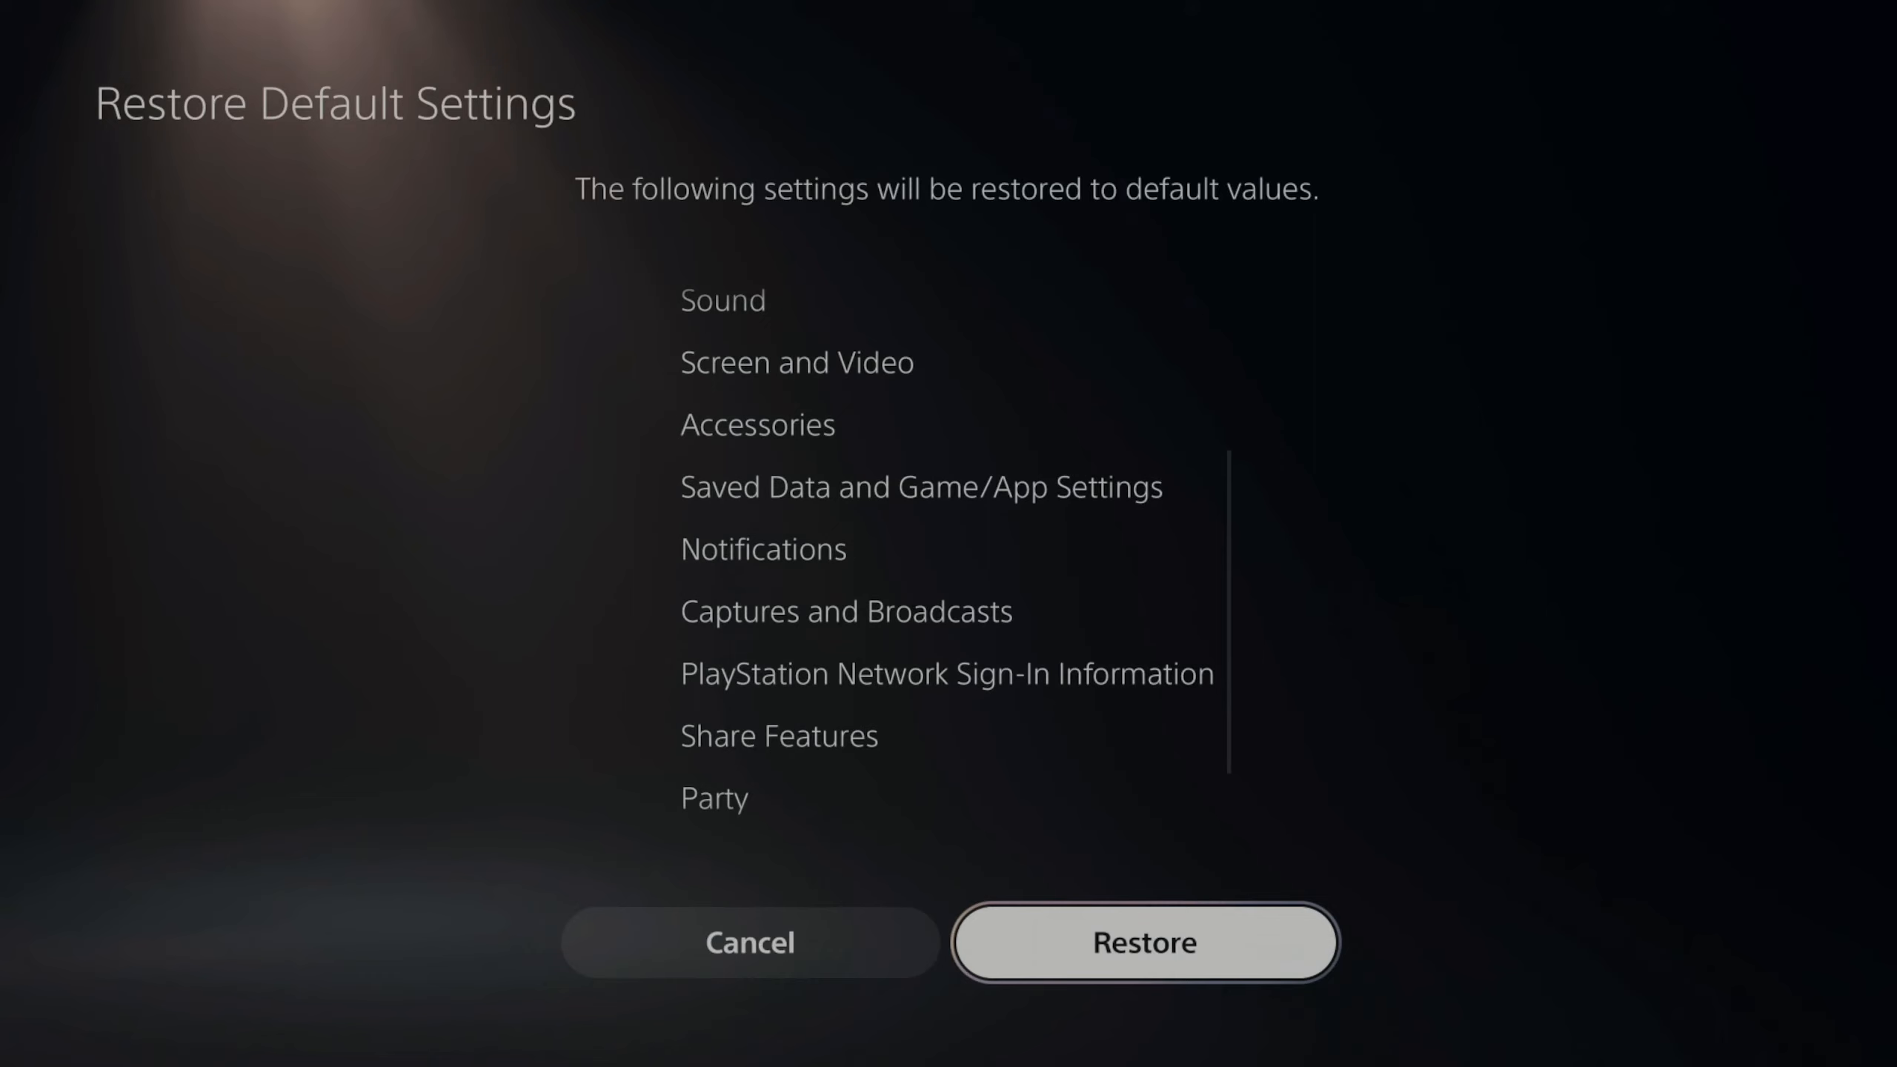
scroll(down, 3)
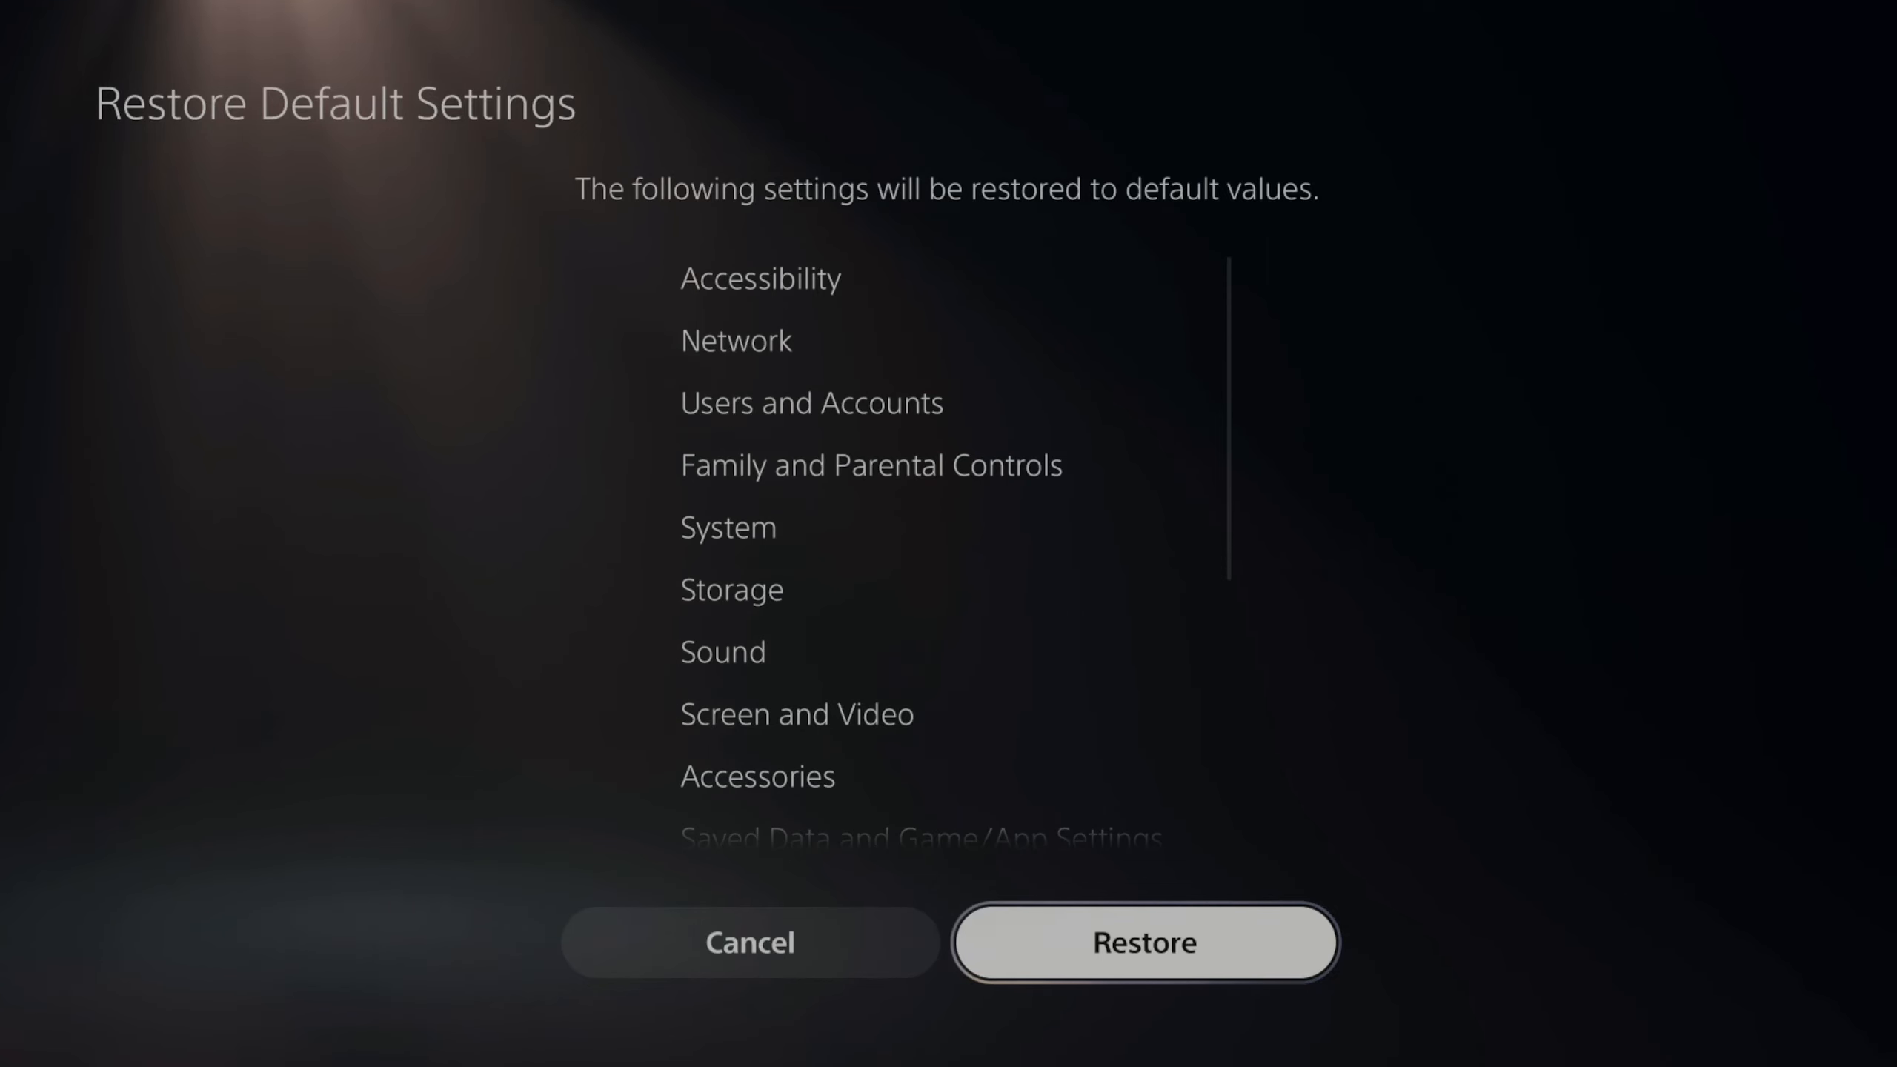
scroll(down, 3)
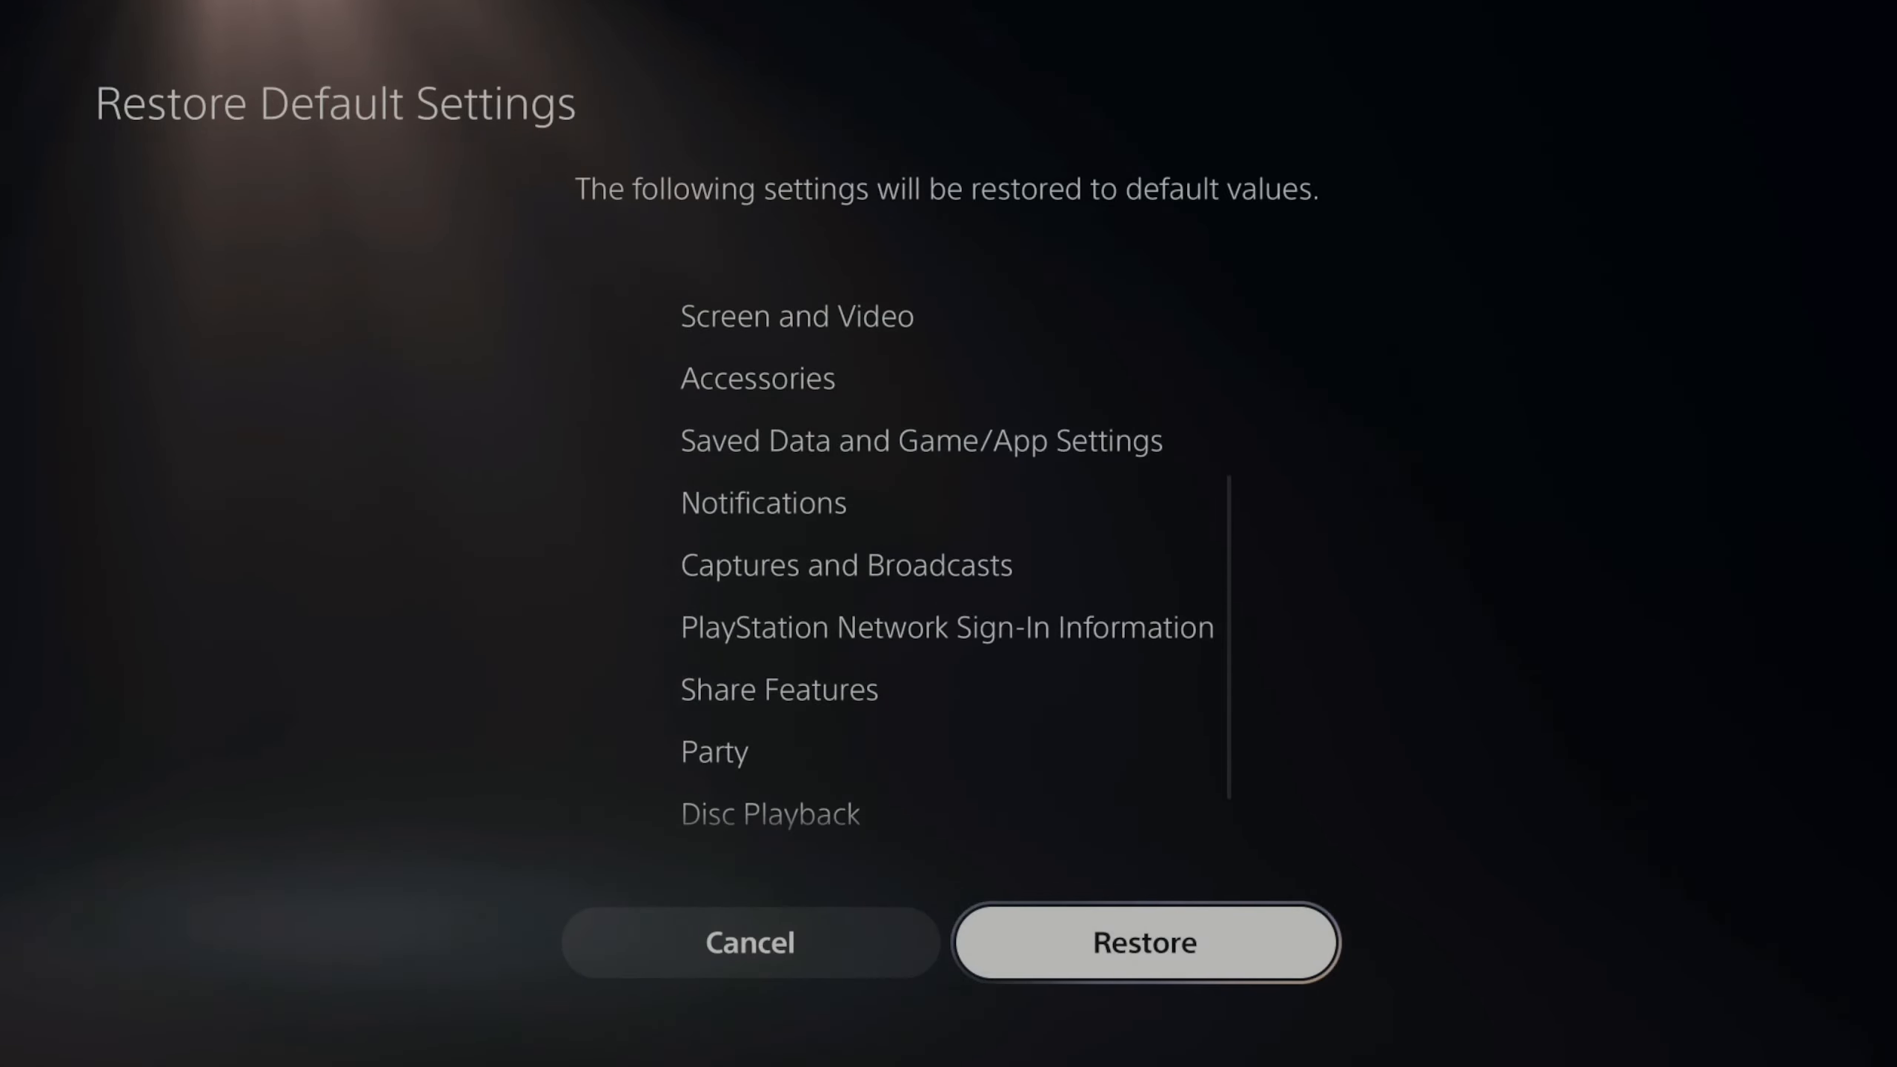
scroll(down, 3)
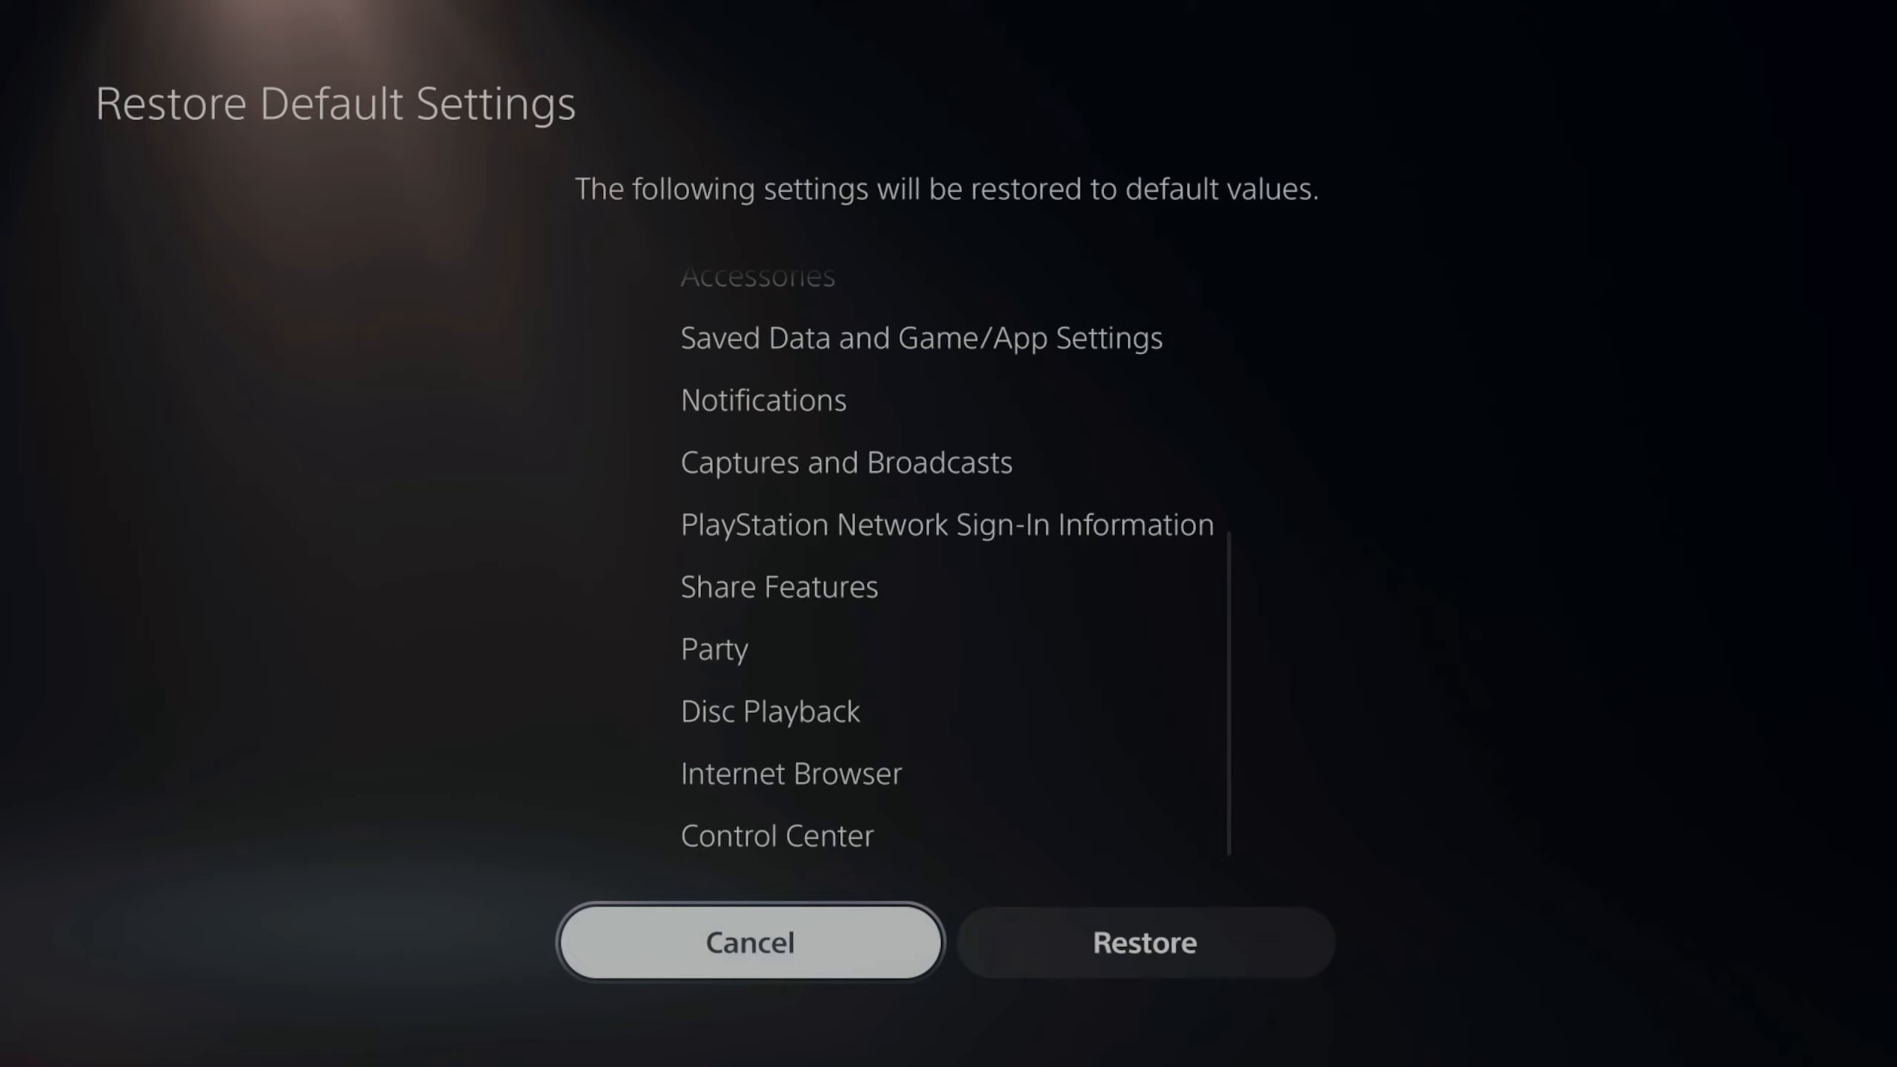
click(748, 941)
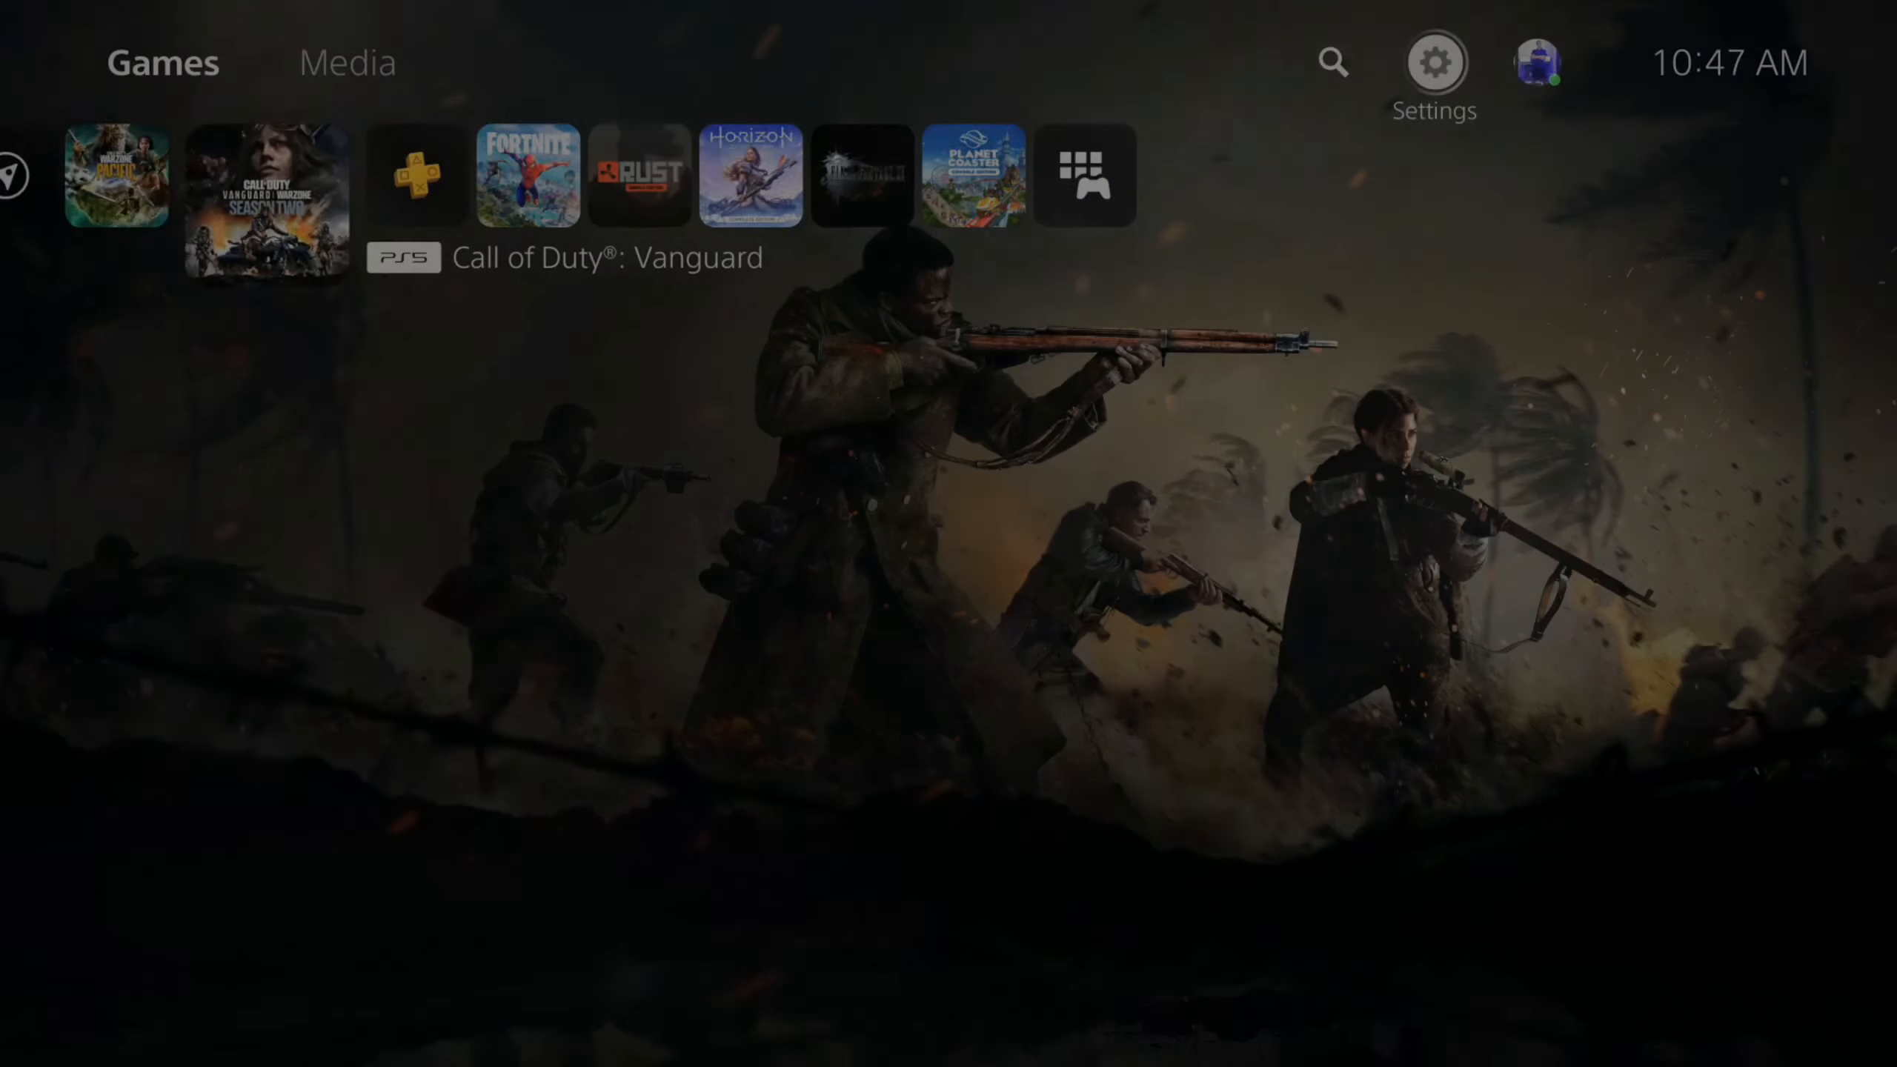
click(252, 176)
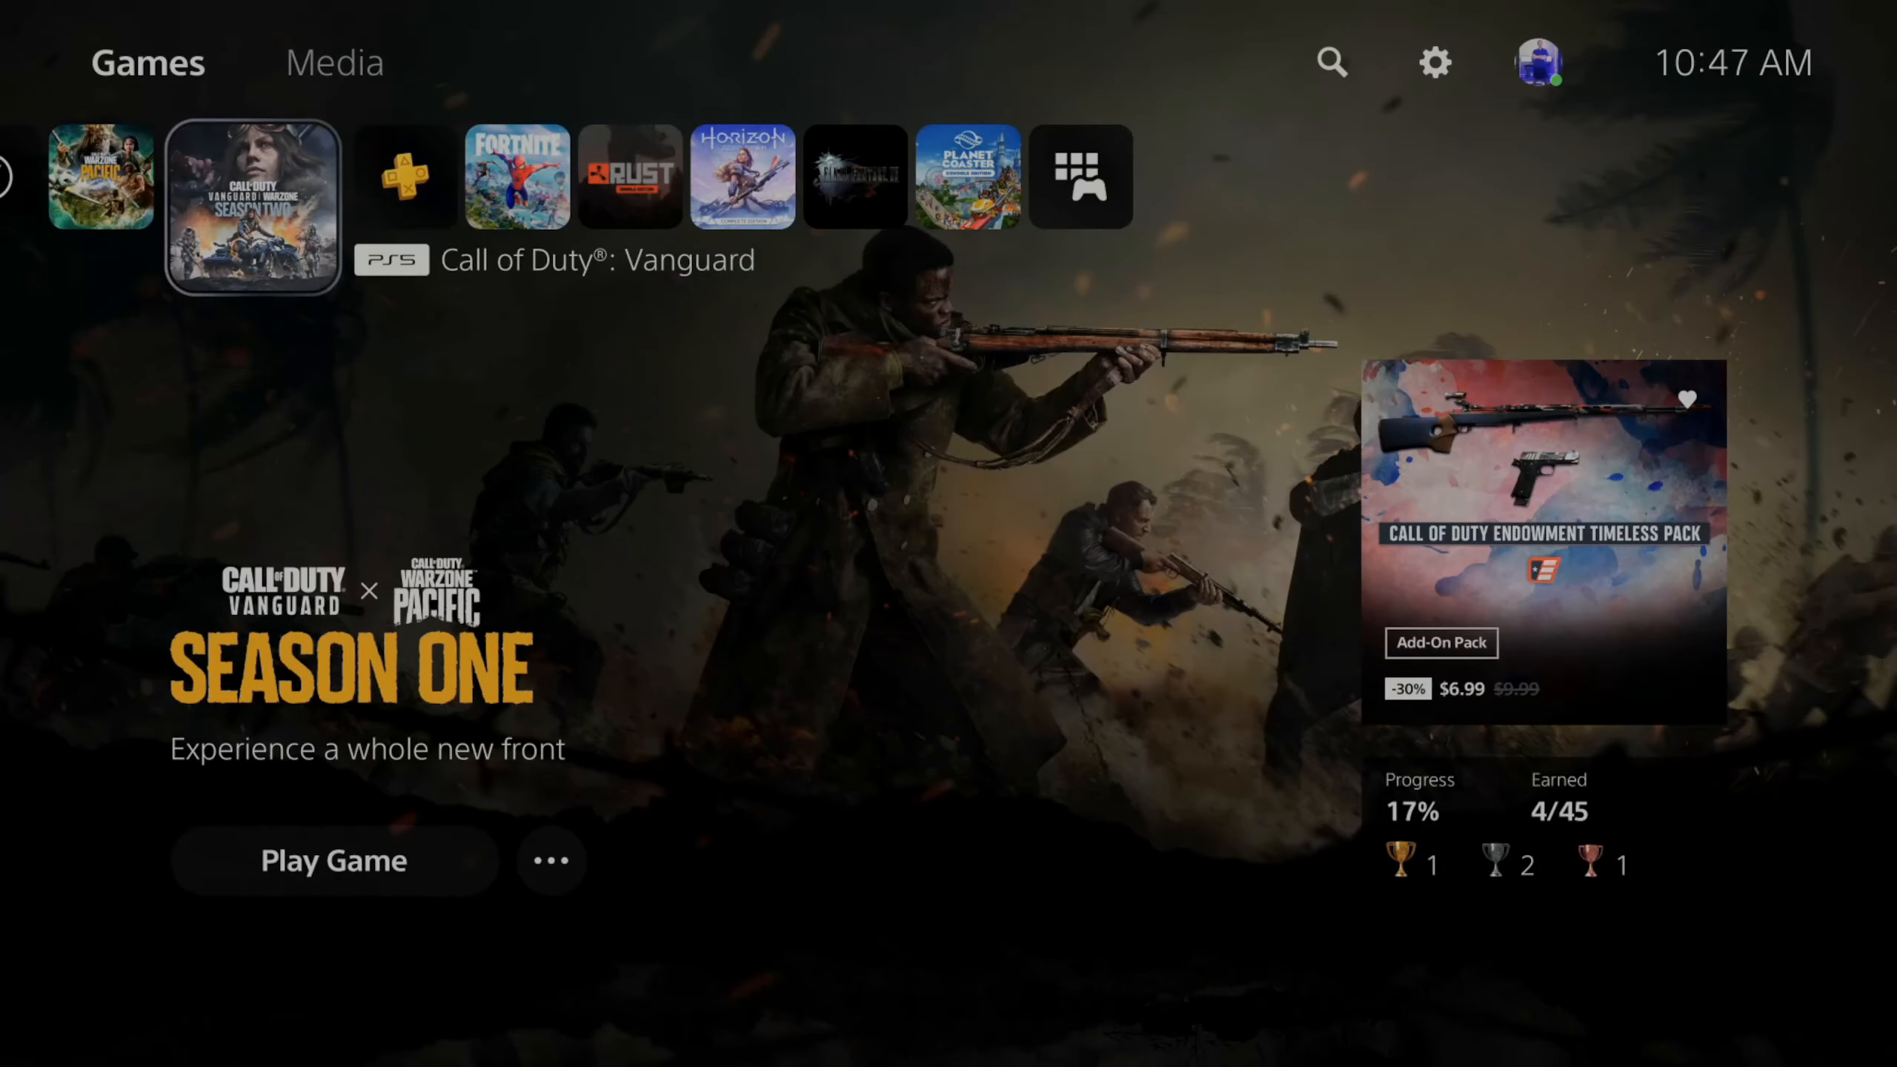